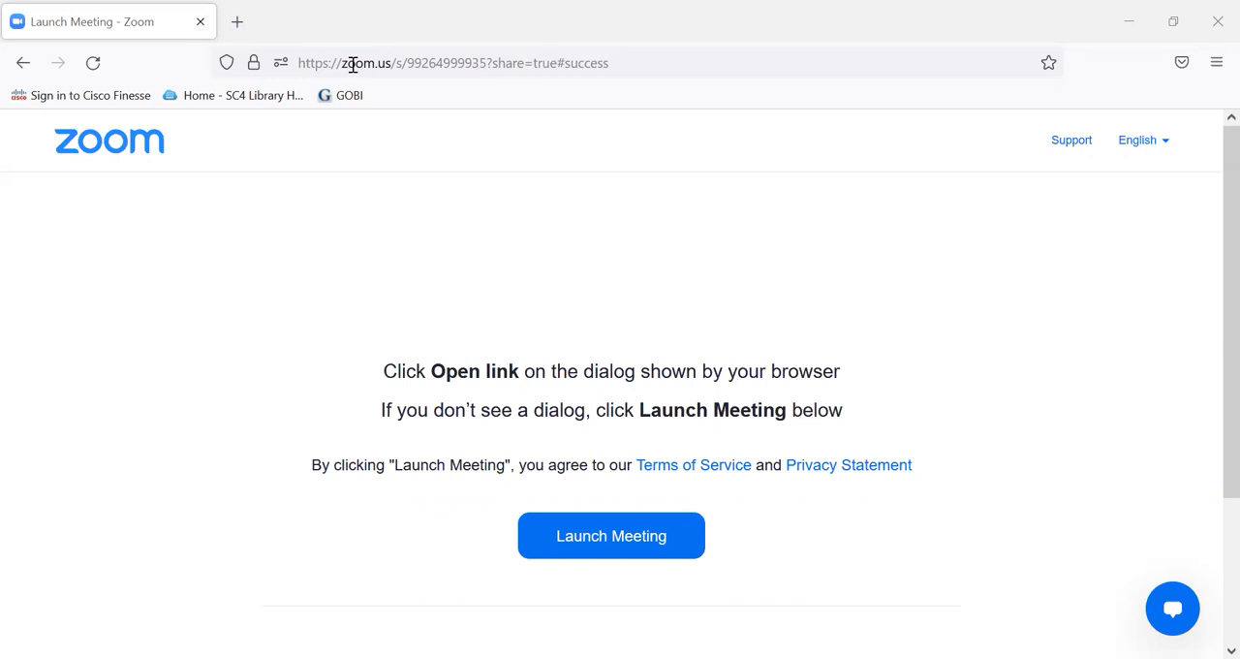
- Run a Google search for 'sc4 library' from the address bar
{"action": "left_click", "coordinate": [454, 62]}
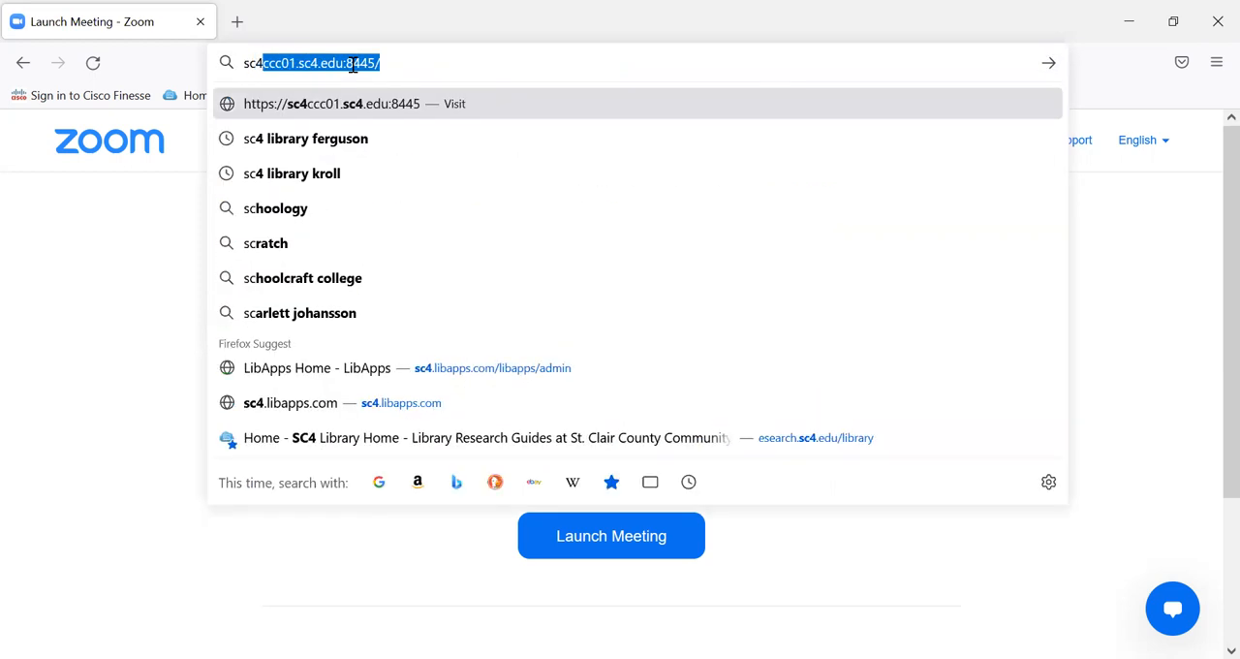
{"action": "type", "text": "sc4 libr"}
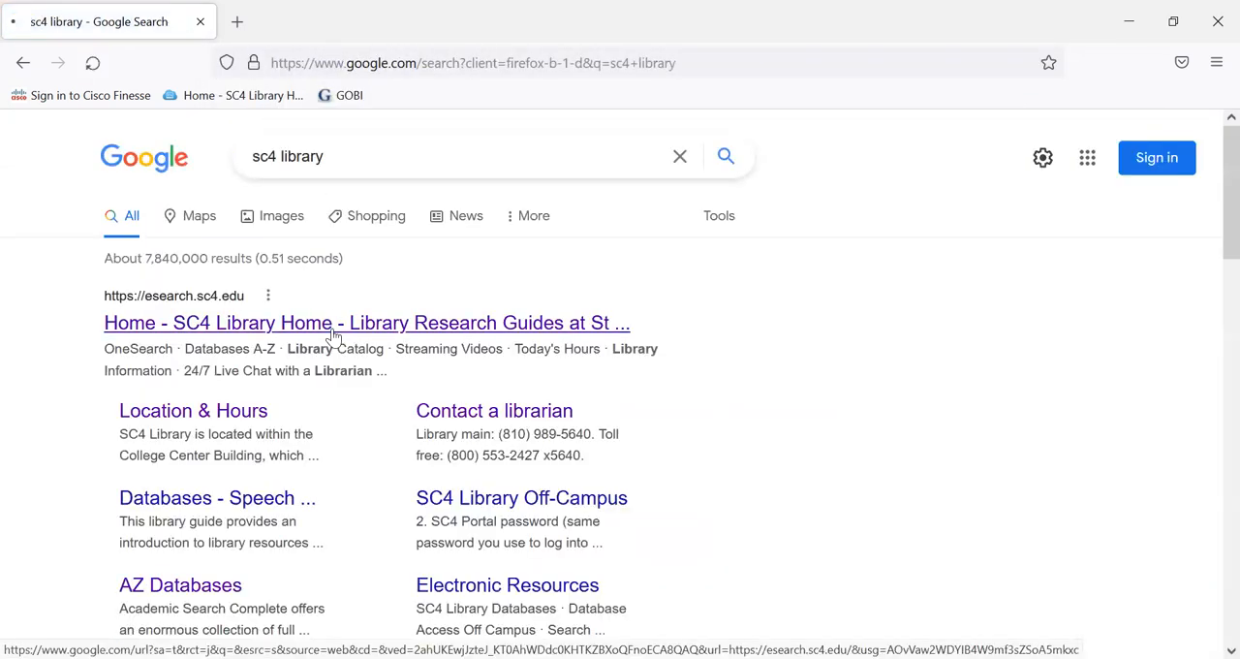
- From the SC4 Library home page, submit a OneSearch for "racial profiling" AND Constitution
{"action": "left_click", "coordinate": [366, 321]}
{"action": "type", "text": "\""}
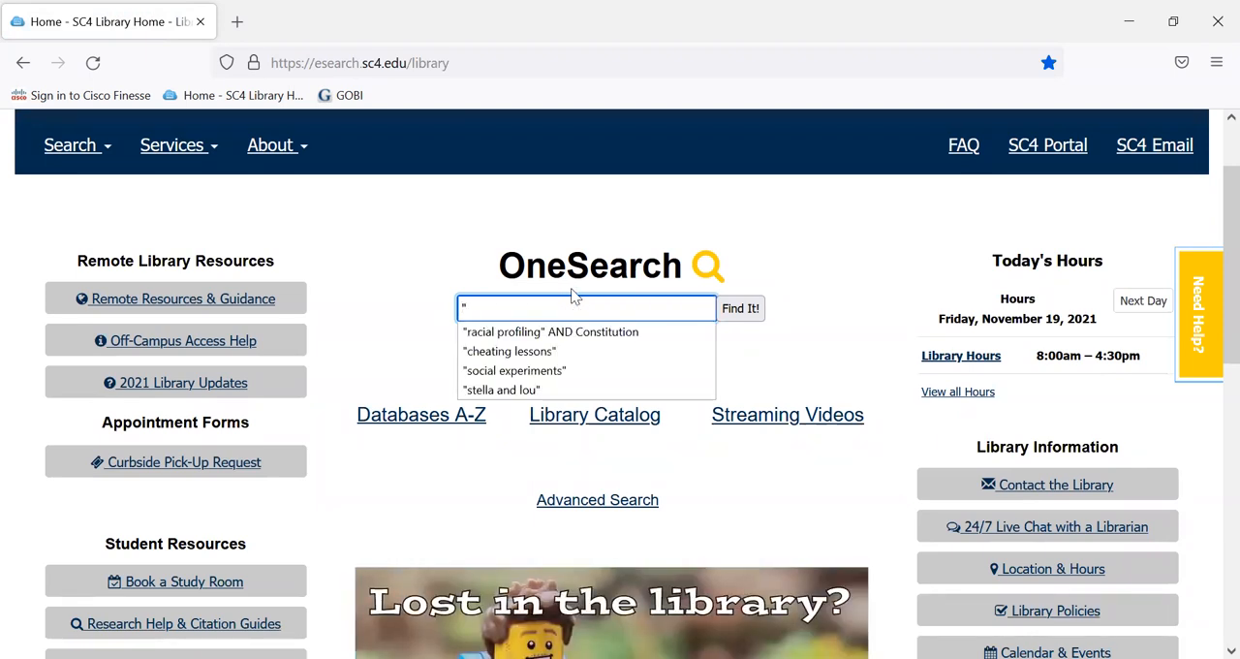
{"action": "left_click", "coordinate": [550, 331]}
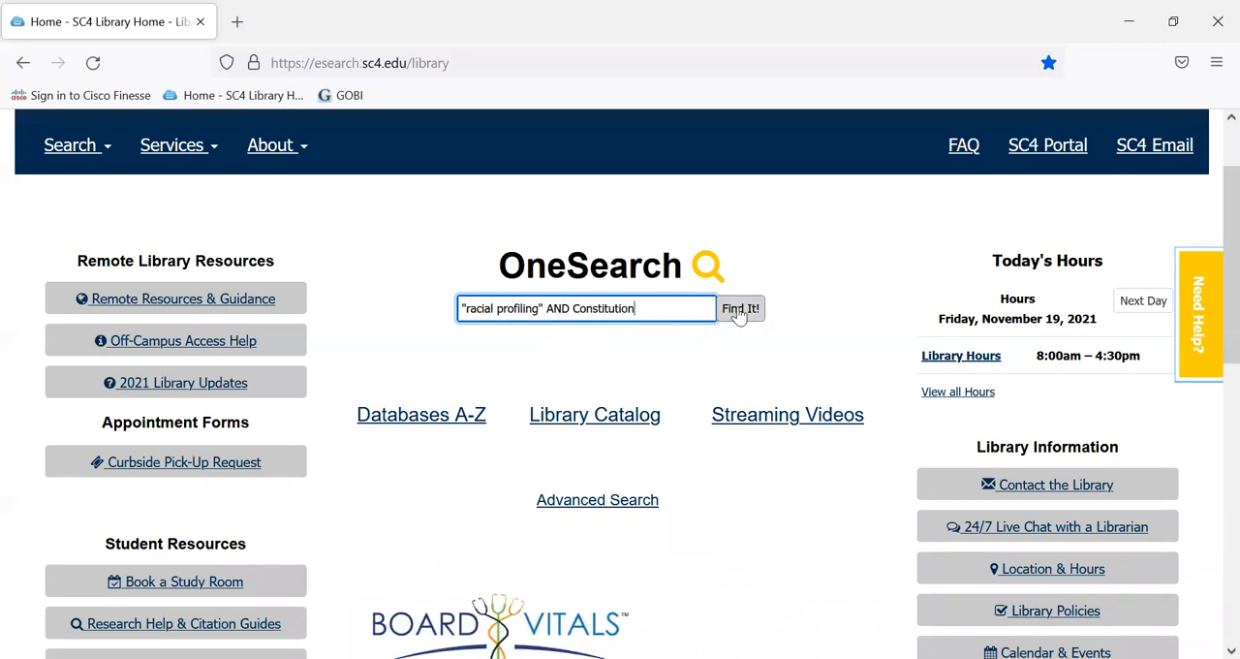
{"action": "left_click", "coordinate": [740, 308]}
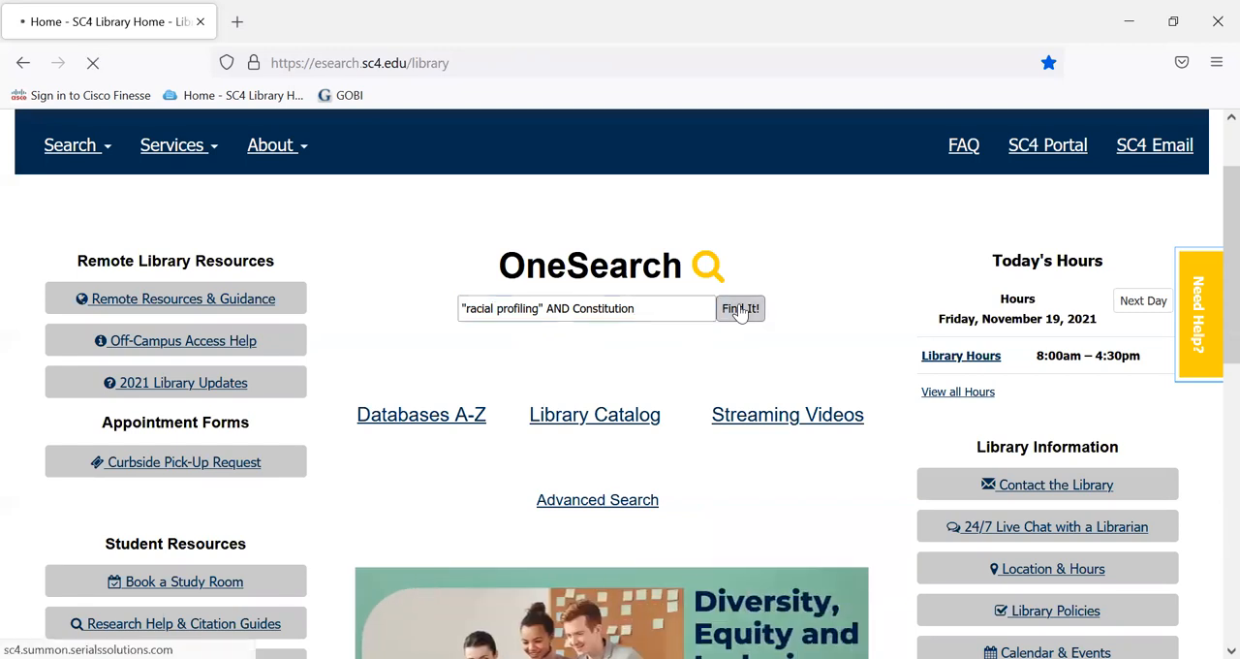
- Limit the OneSearch results to peer-reviewed items from the last 5 years
{"action": "left_click", "coordinate": [741, 308]}
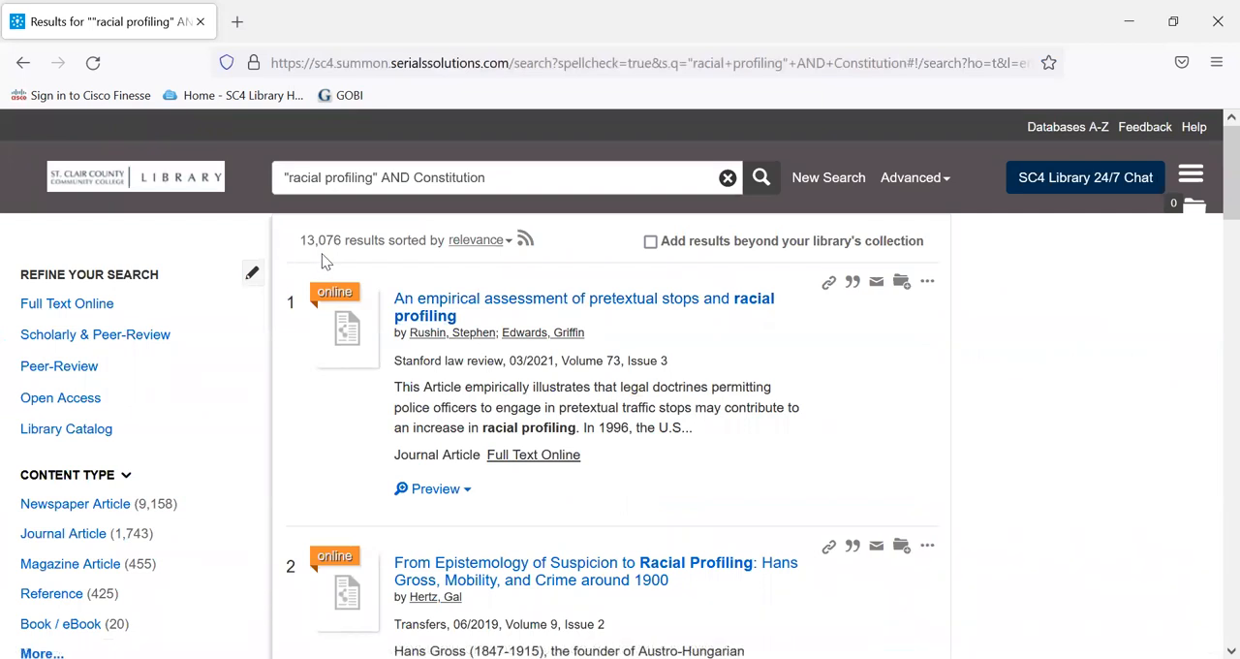
{"action": "mouse_move", "coordinate": [326, 262]}
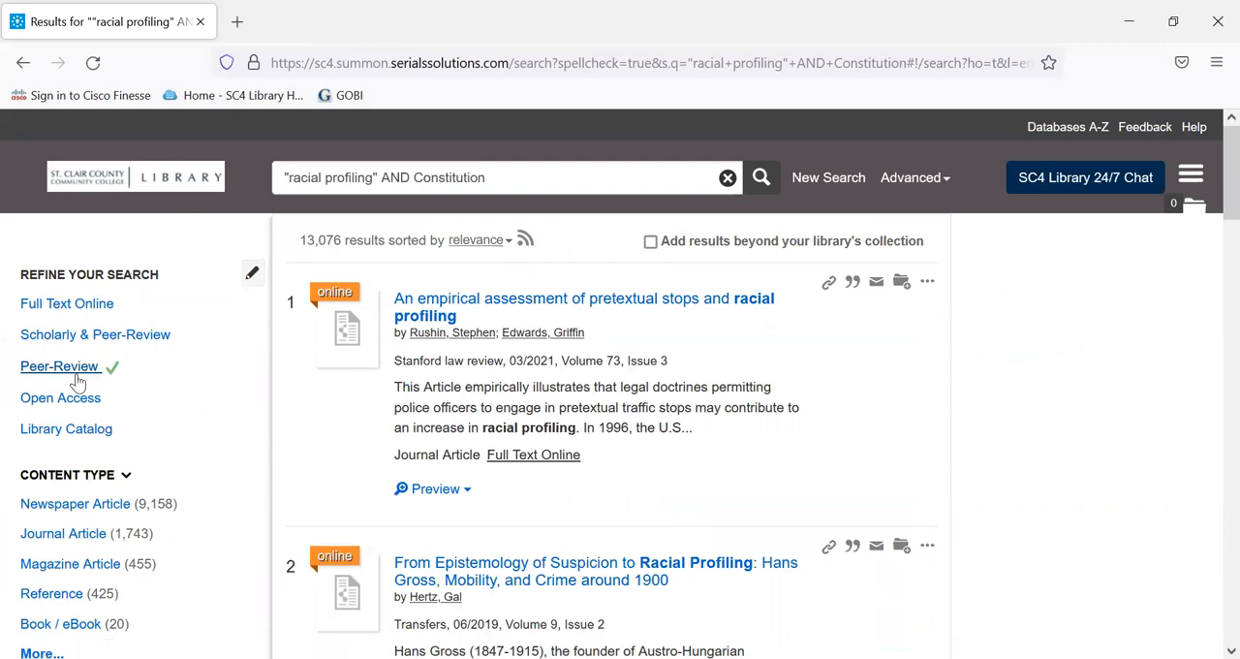
{"action": "mouse_move", "coordinate": [75, 378]}
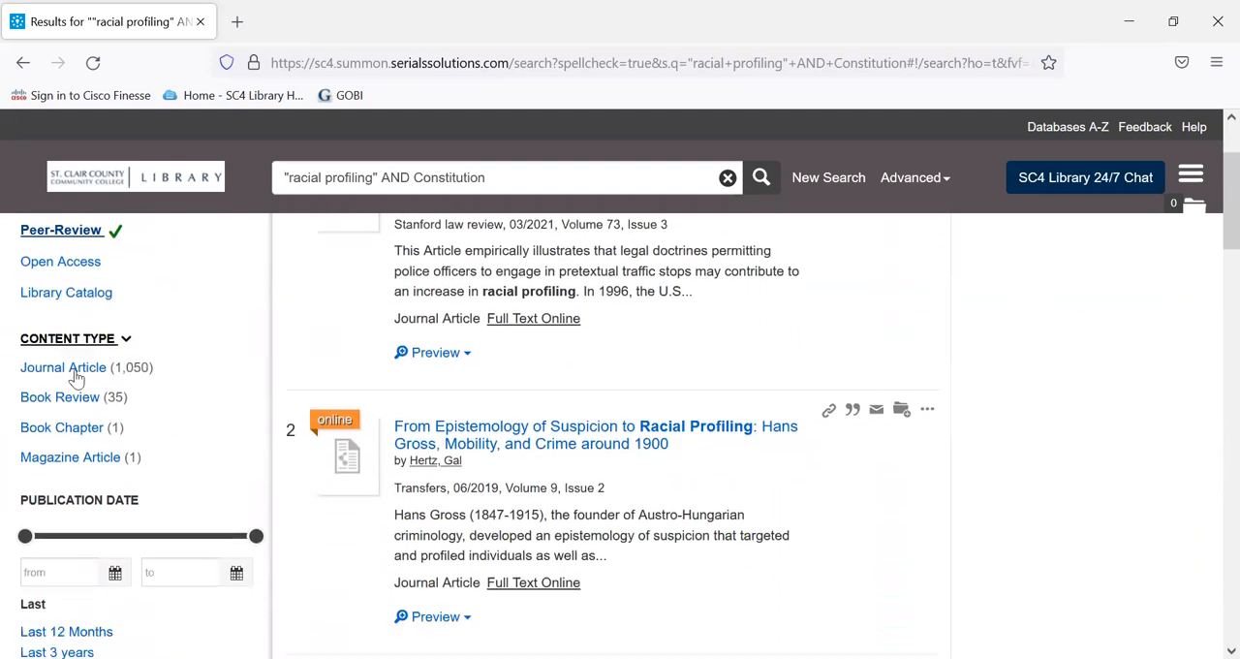
{"action": "scroll", "scroll_direction": "down", "scroll_amount": 3}
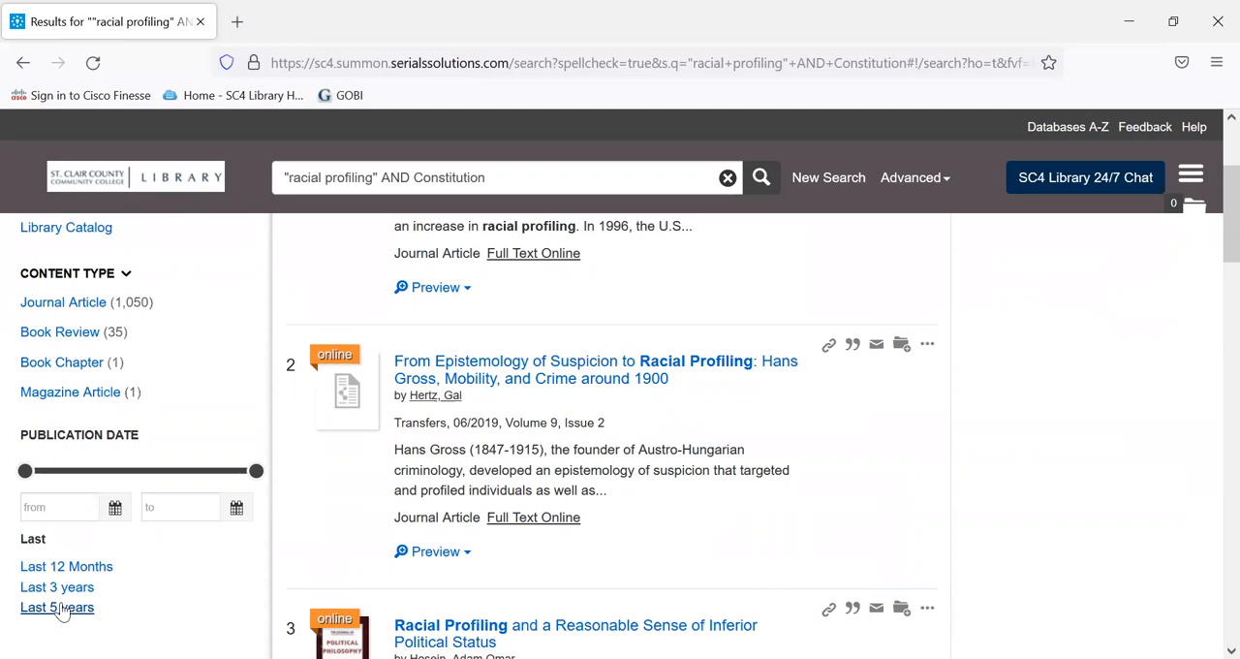
{"action": "left_click", "coordinate": [57, 608]}
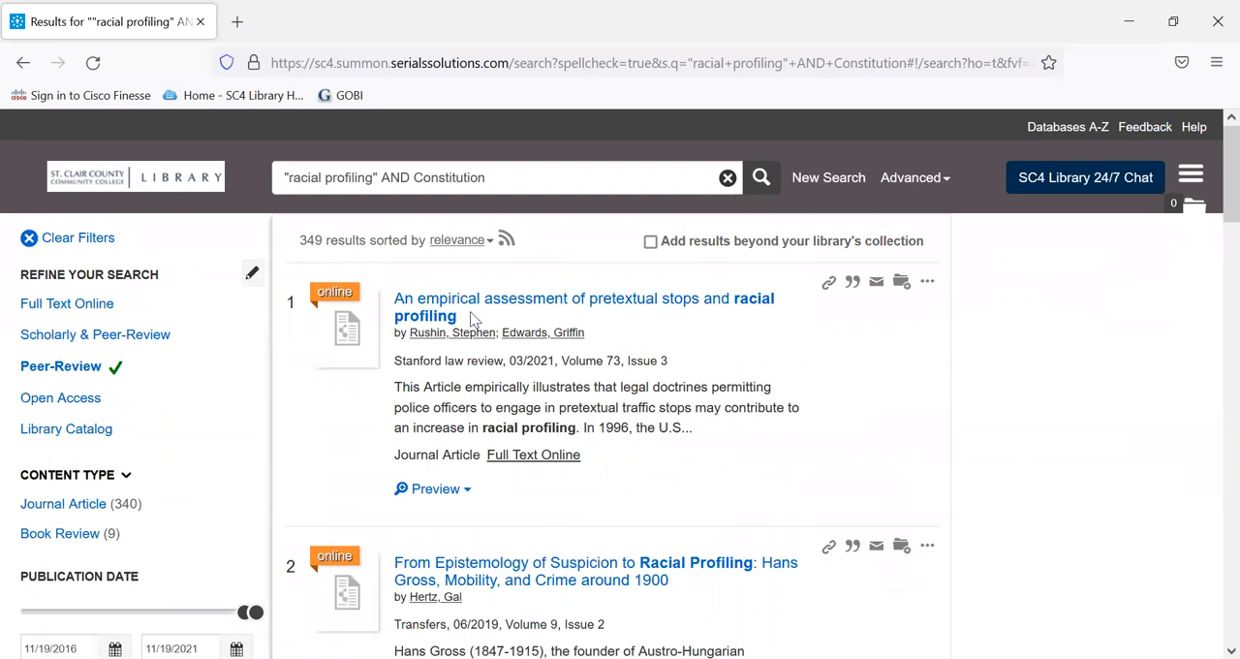
{"action": "mouse_move", "coordinate": [732, 469]}
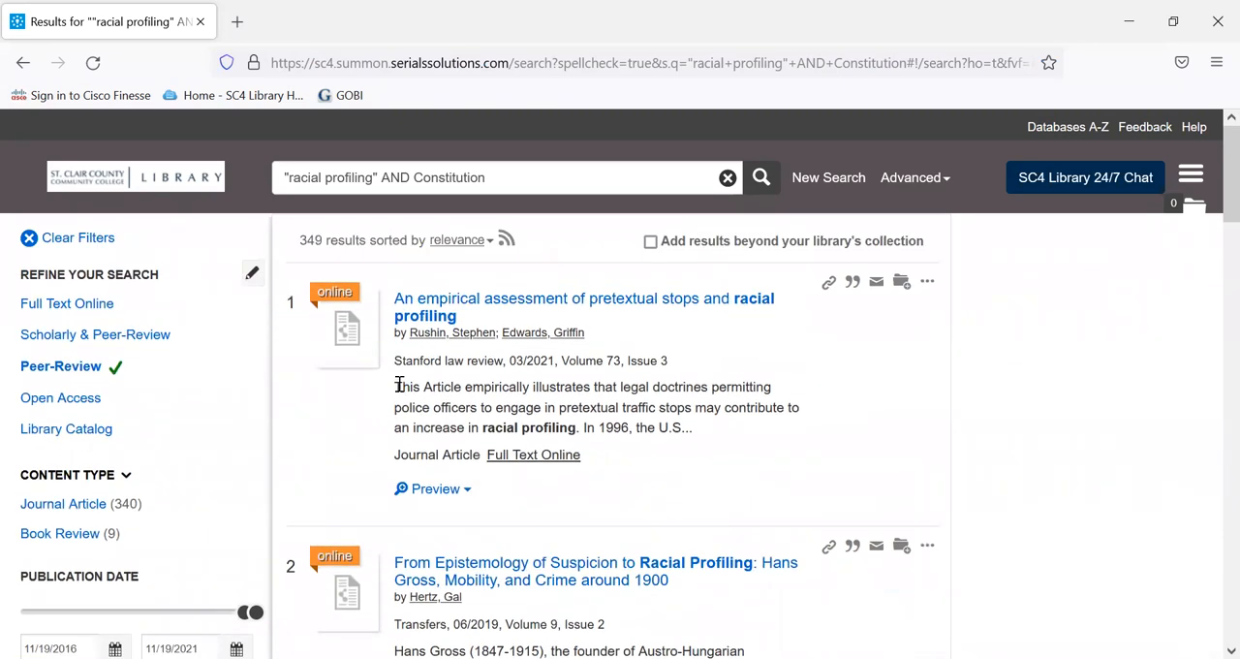
{"action": "scroll", "scroll_direction": "down", "scroll_amount": 3}
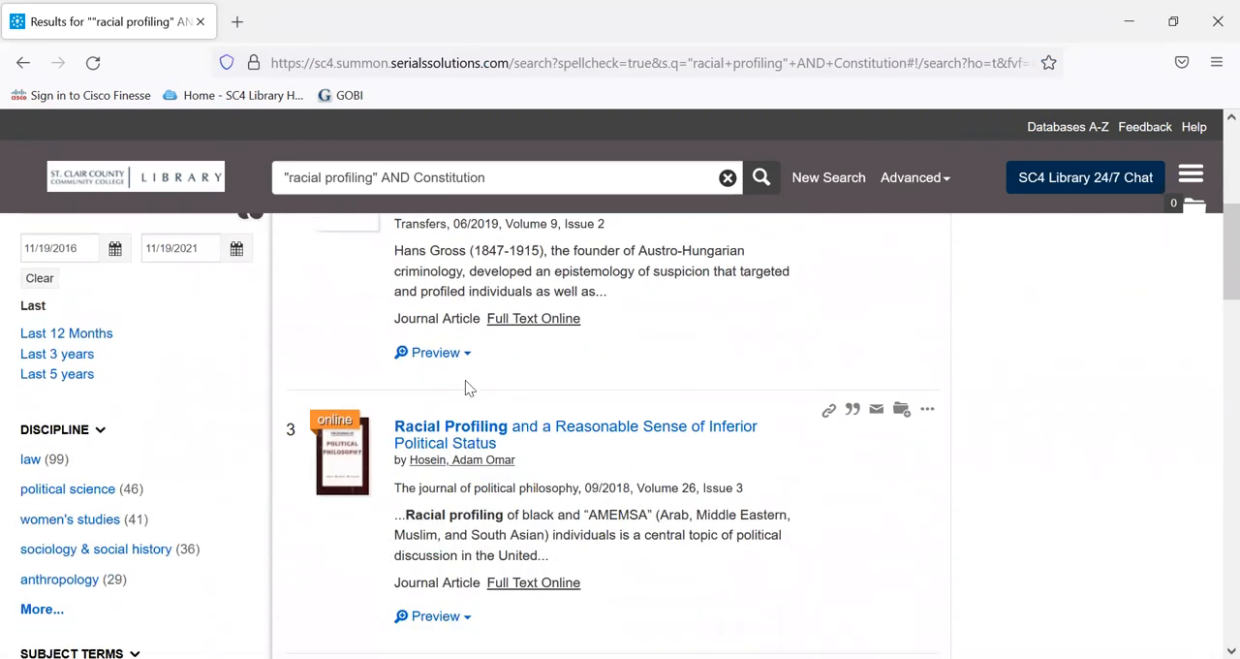
{"action": "scroll", "scroll_direction": "down", "scroll_amount": 3}
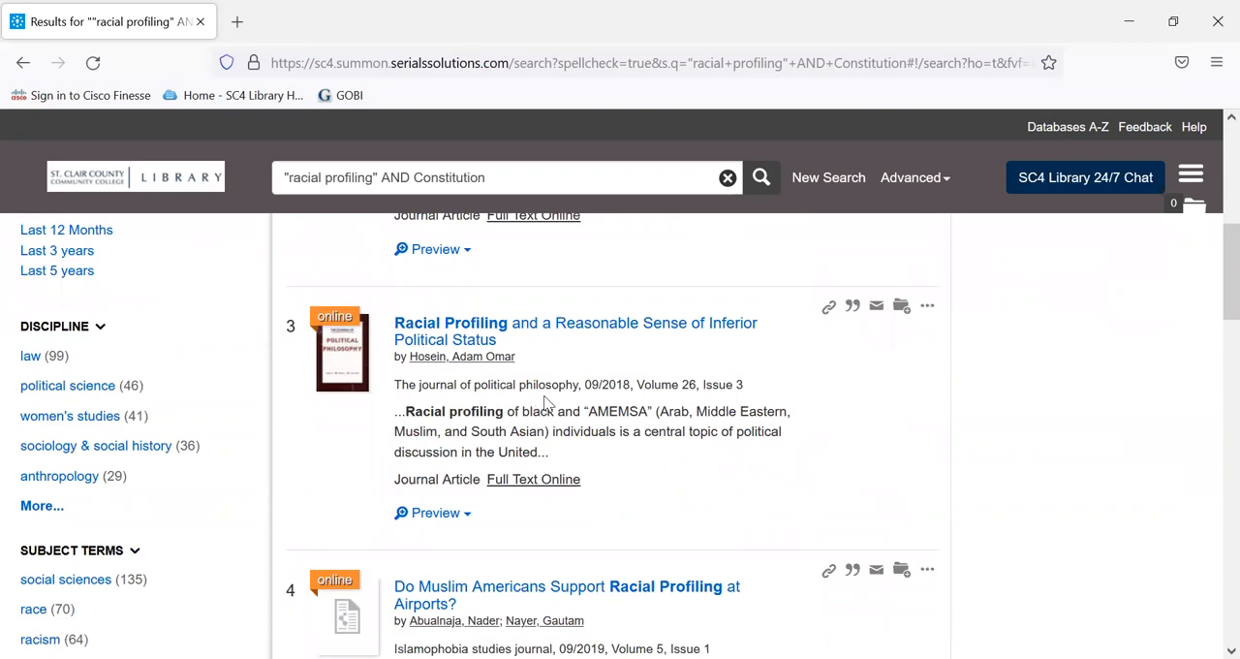
{"action": "scroll", "scroll_direction": "down", "scroll_amount": 3}
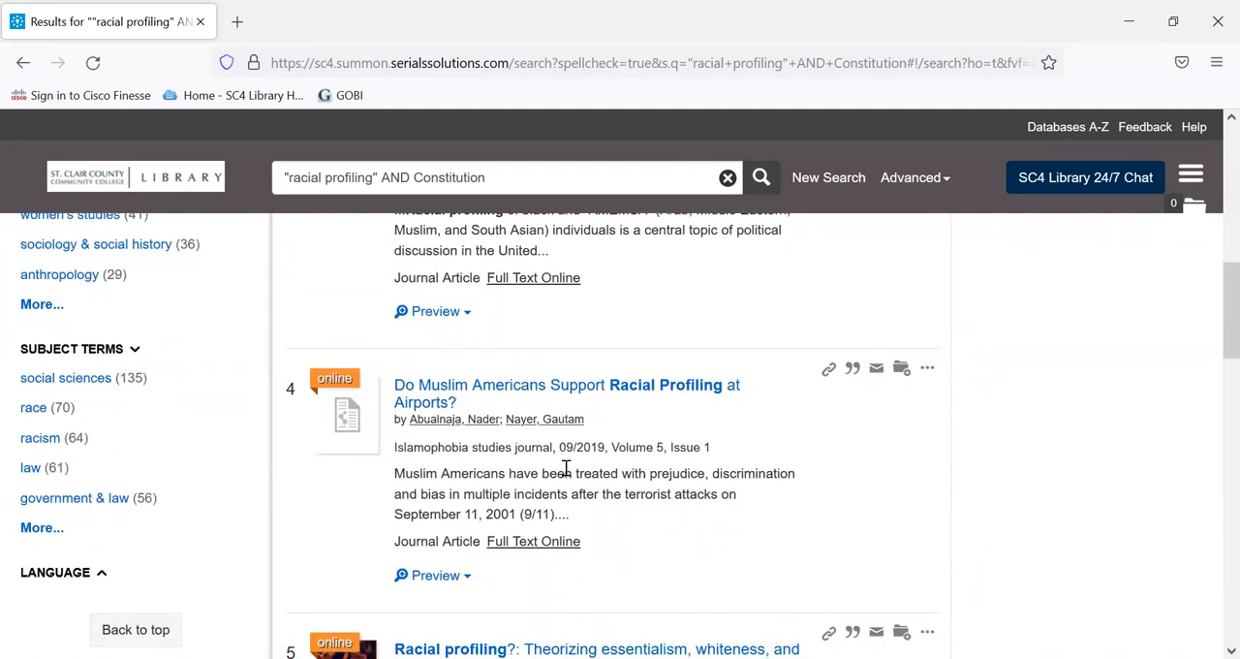
{"action": "scroll", "scroll_direction": "down", "scroll_amount": 3}
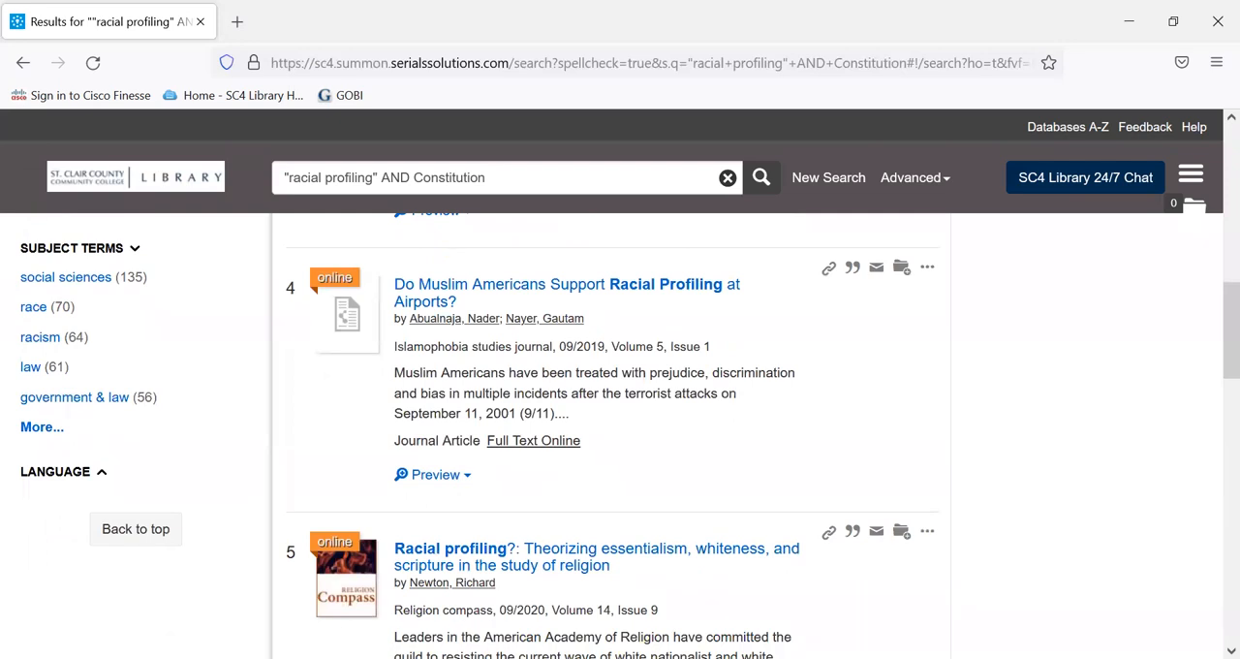
{"action": "mouse_move", "coordinate": [467, 612]}
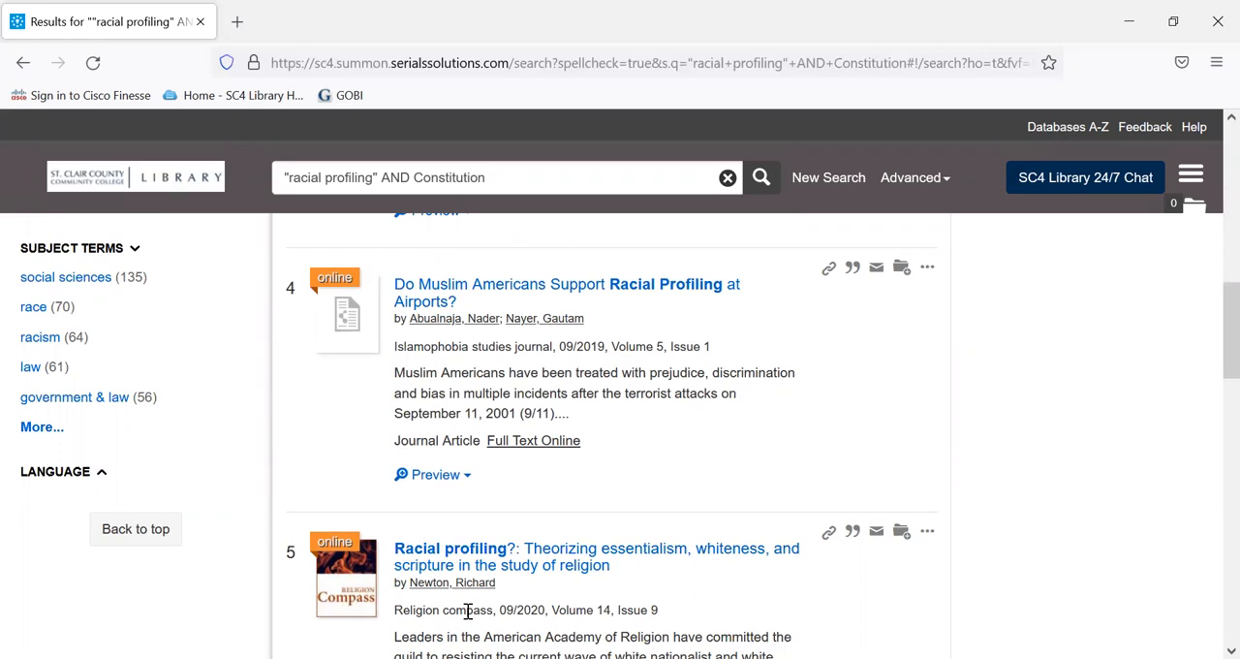
{"action": "mouse_move", "coordinate": [693, 570]}
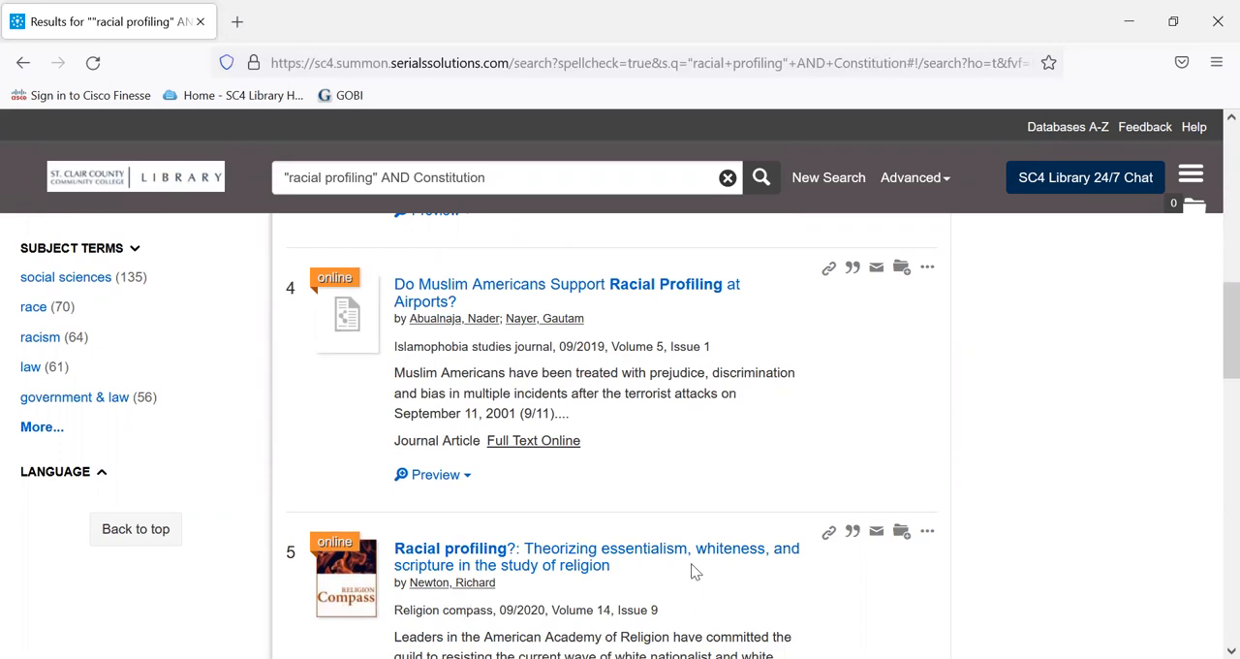
{"action": "mouse_move", "coordinate": [696, 570]}
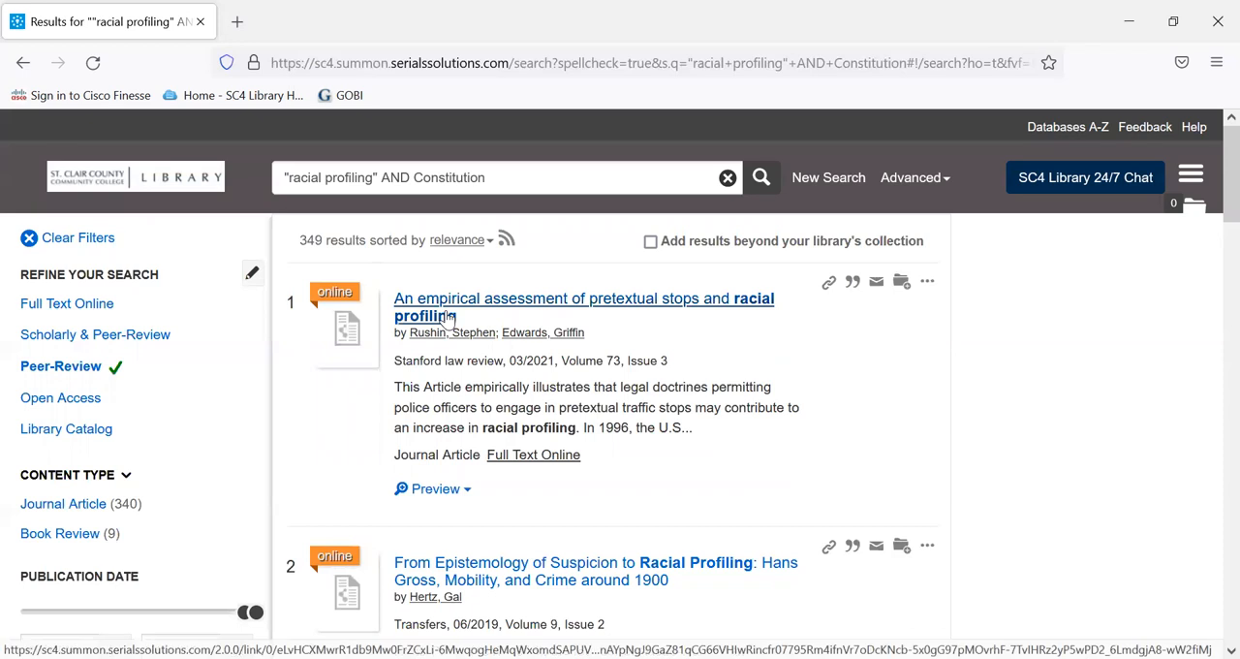
- Open the Pretextual Stops and Racial Profiling article in ProQuest and read through its full text
{"action": "left_click", "coordinate": [583, 299]}
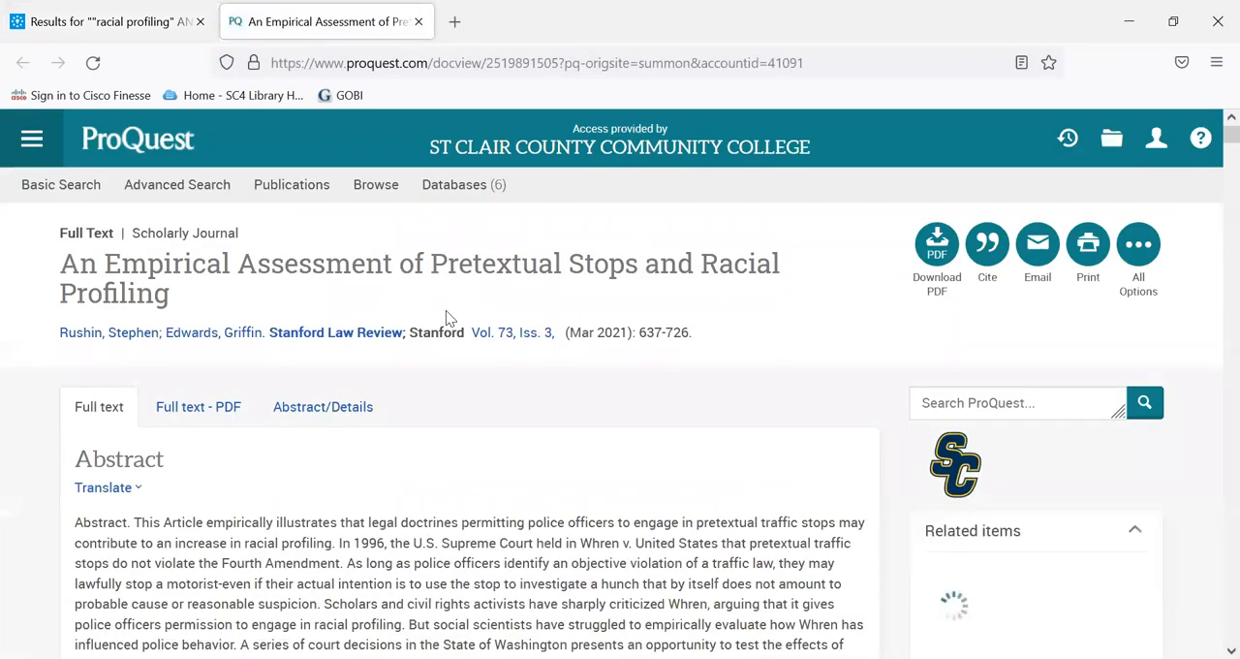
{"action": "scroll", "scroll_direction": "down", "scroll_amount": 3}
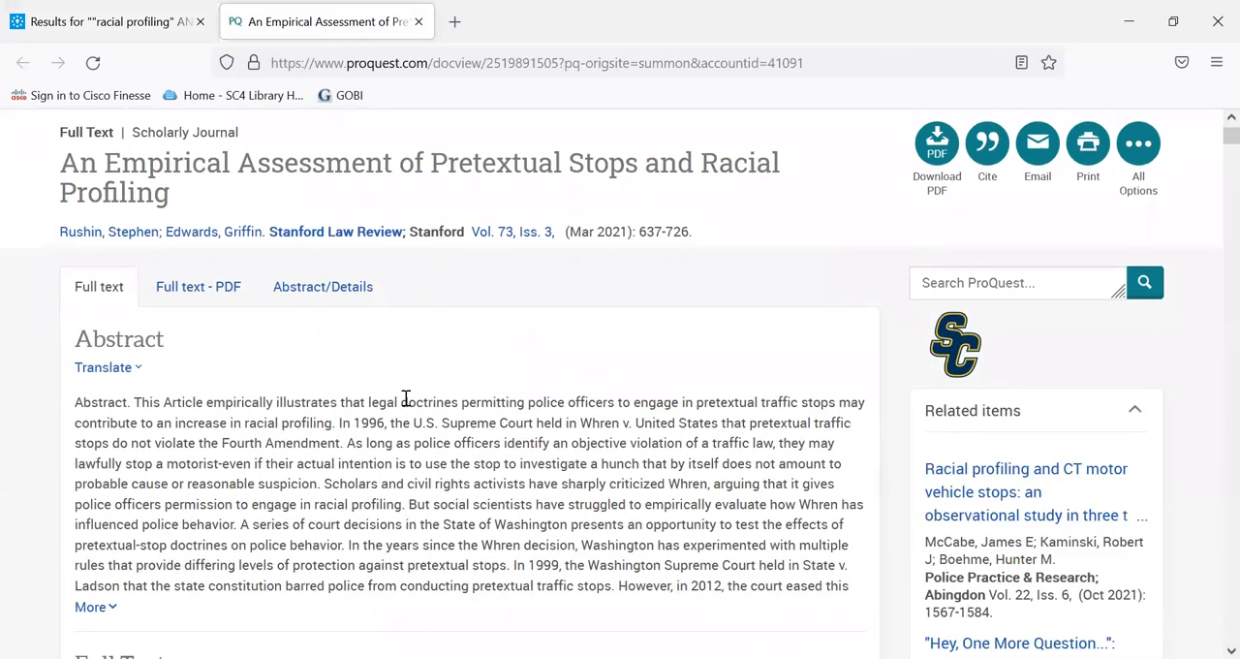
{"action": "scroll", "scroll_direction": "down", "scroll_amount": 3}
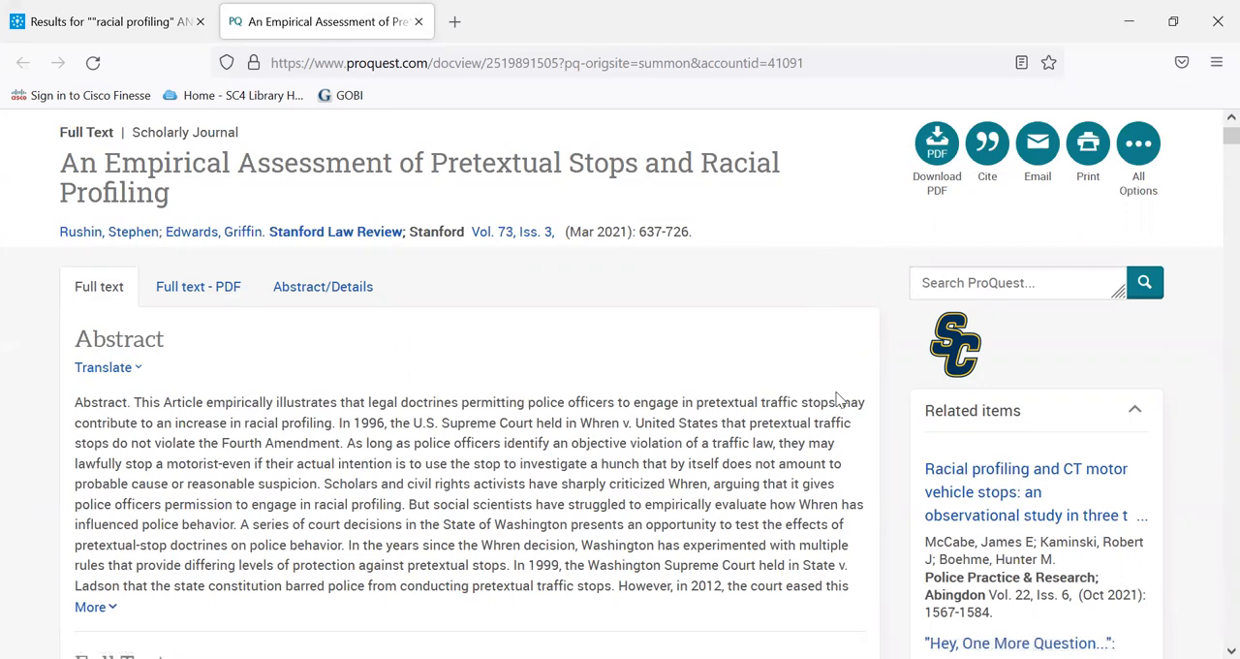
{"action": "scroll", "scroll_direction": "down", "scroll_amount": 3}
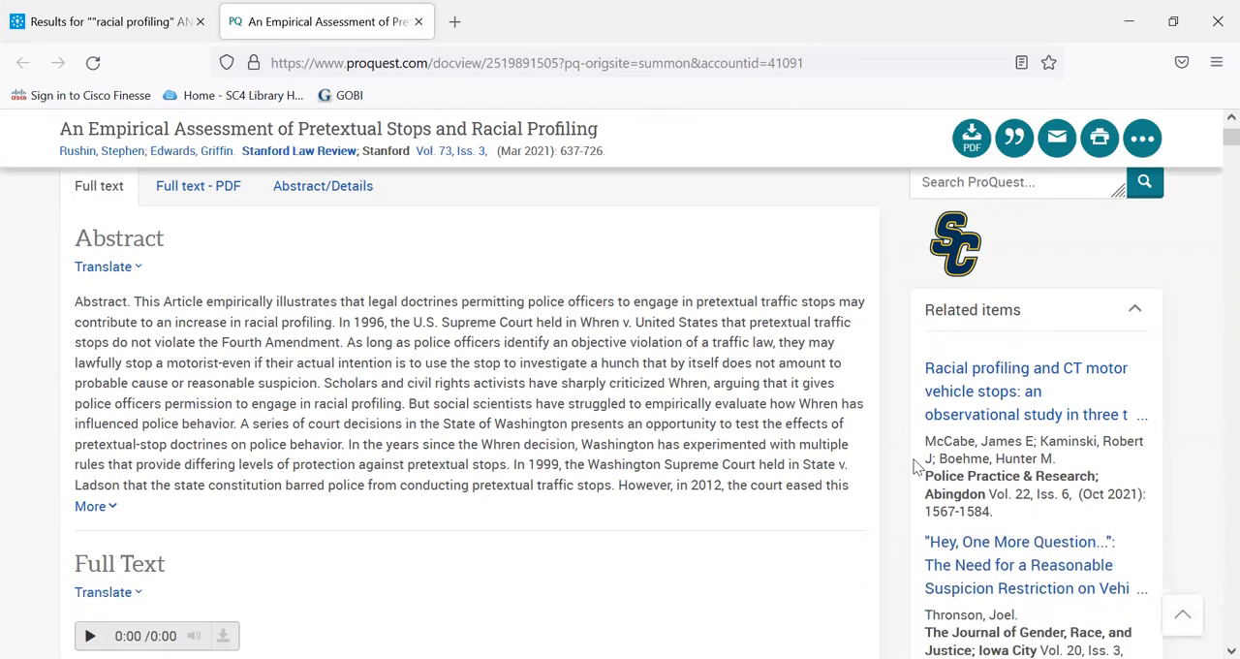
{"action": "mouse_move", "coordinate": [818, 444]}
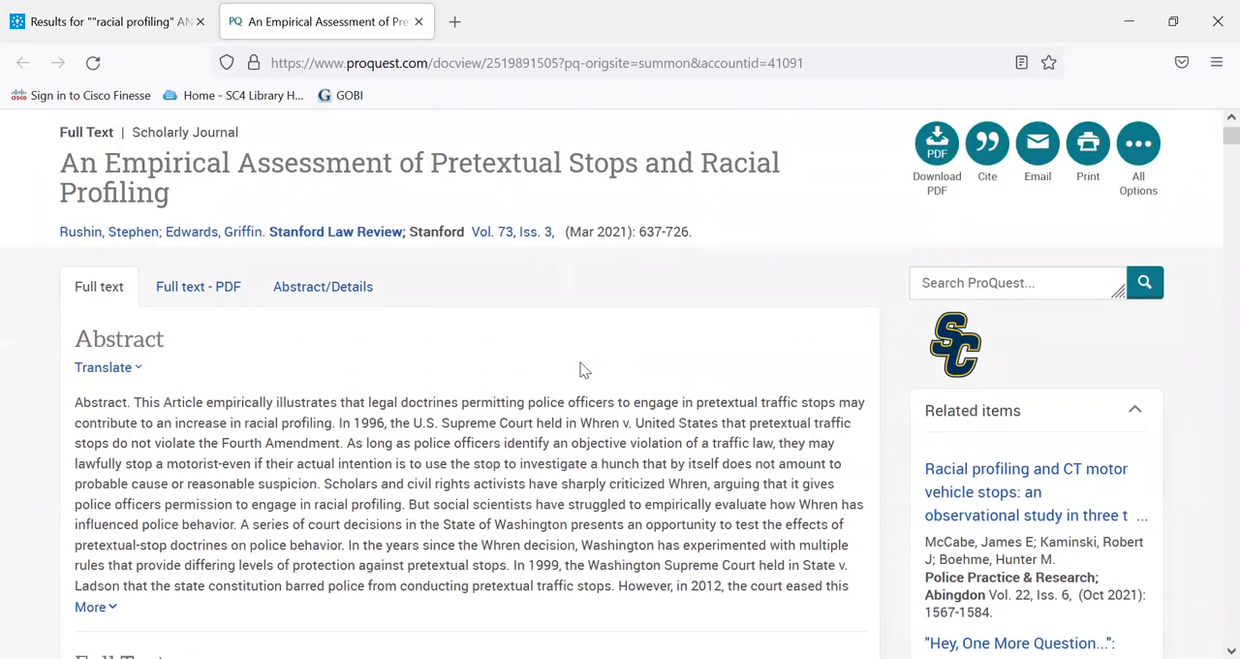
{"action": "scroll", "scroll_direction": "down", "scroll_amount": 3}
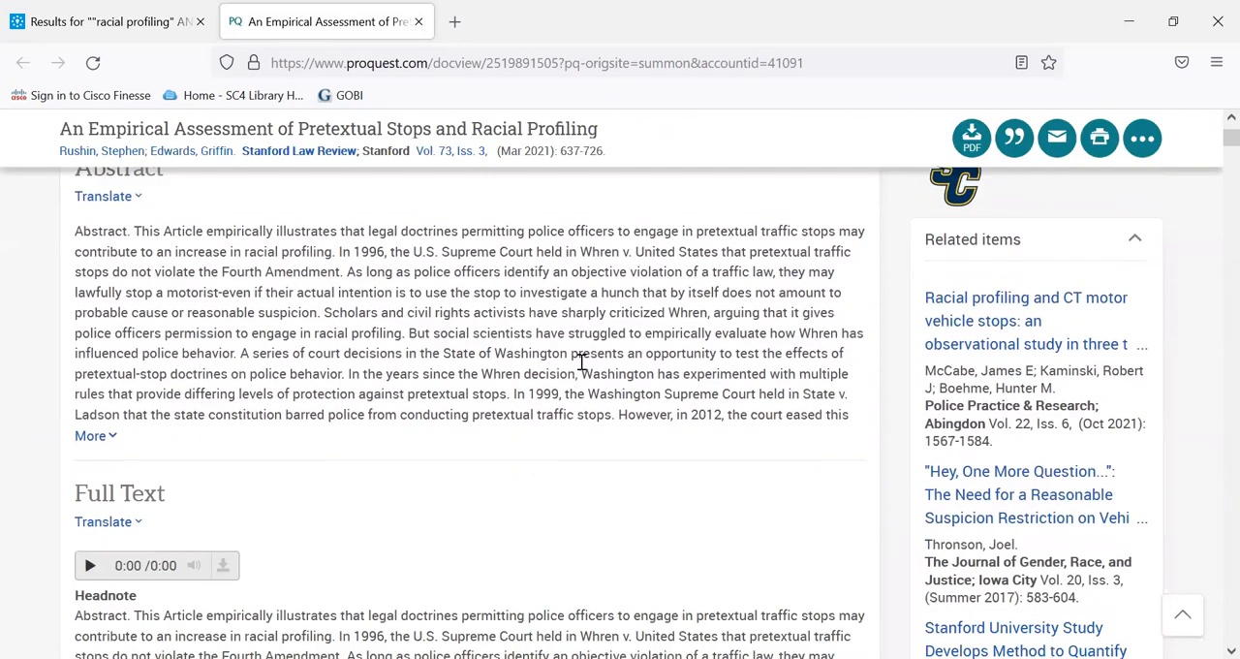
{"action": "scroll", "scroll_direction": "down", "scroll_amount": 3}
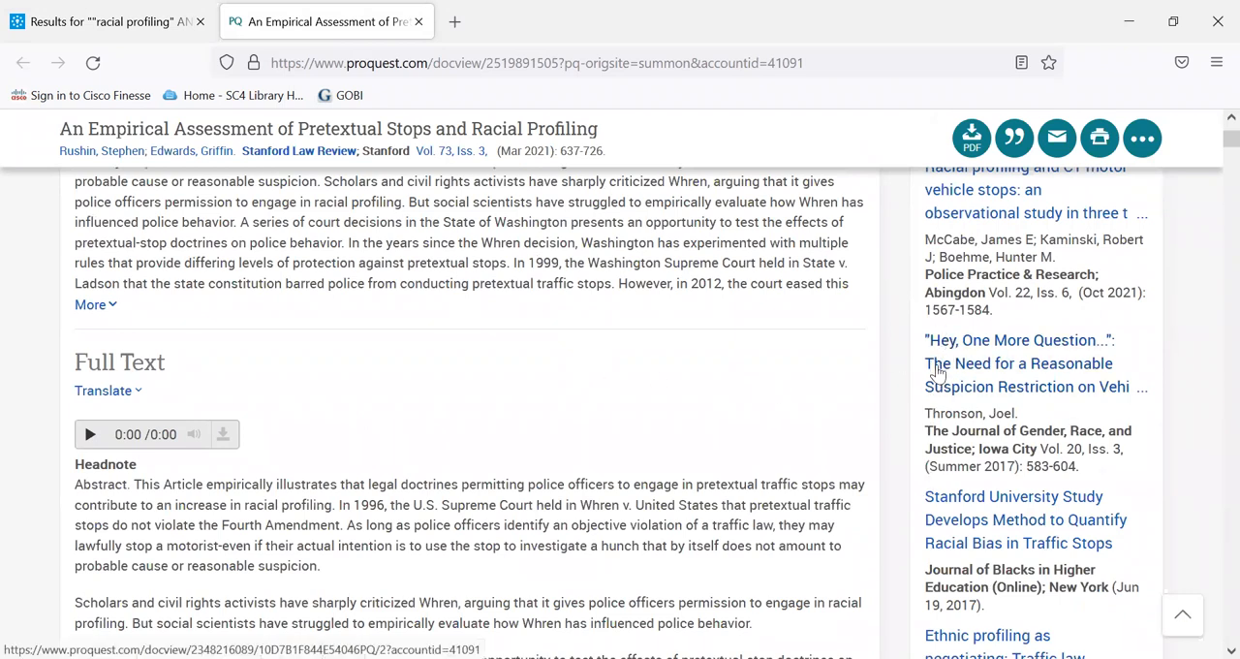
{"action": "scroll", "scroll_direction": "down", "scroll_amount": 3}
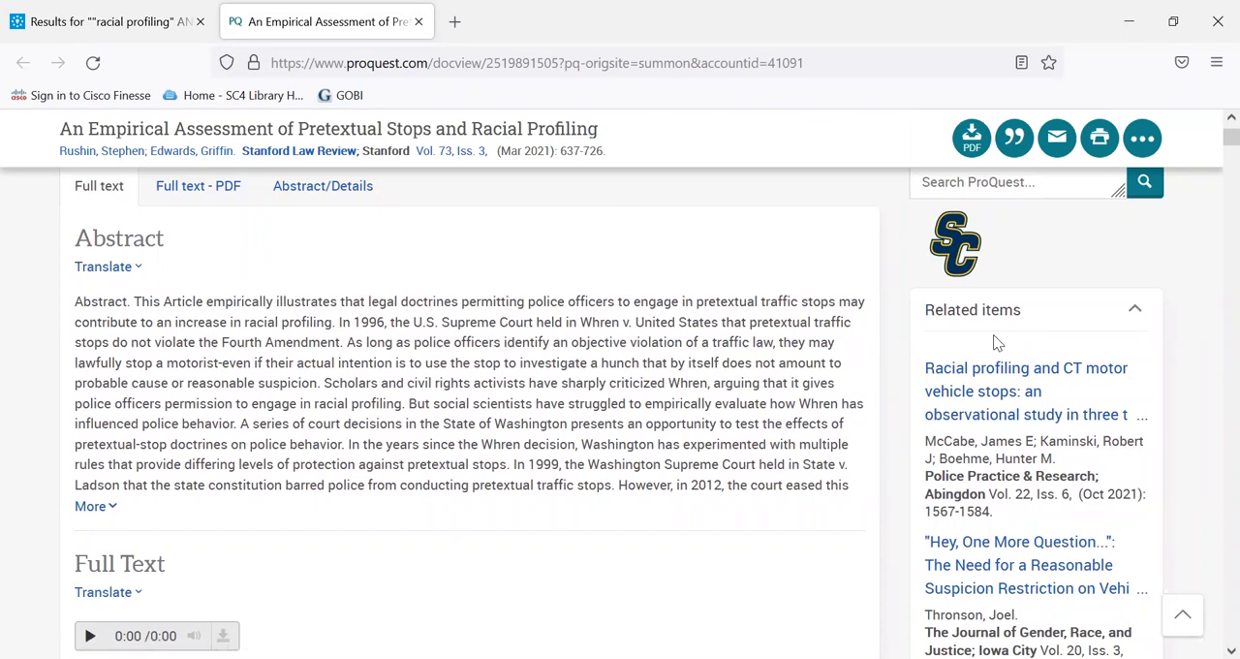
{"action": "mouse_move", "coordinate": [998, 345]}
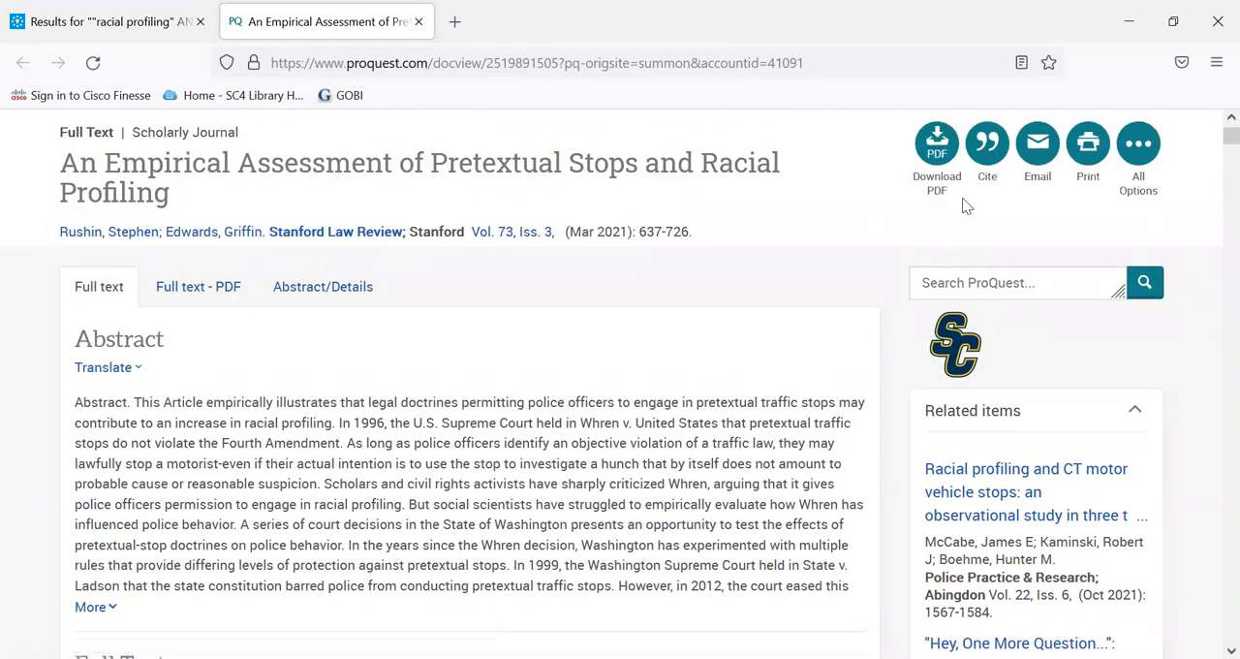
{"action": "left_click", "coordinate": [986, 144]}
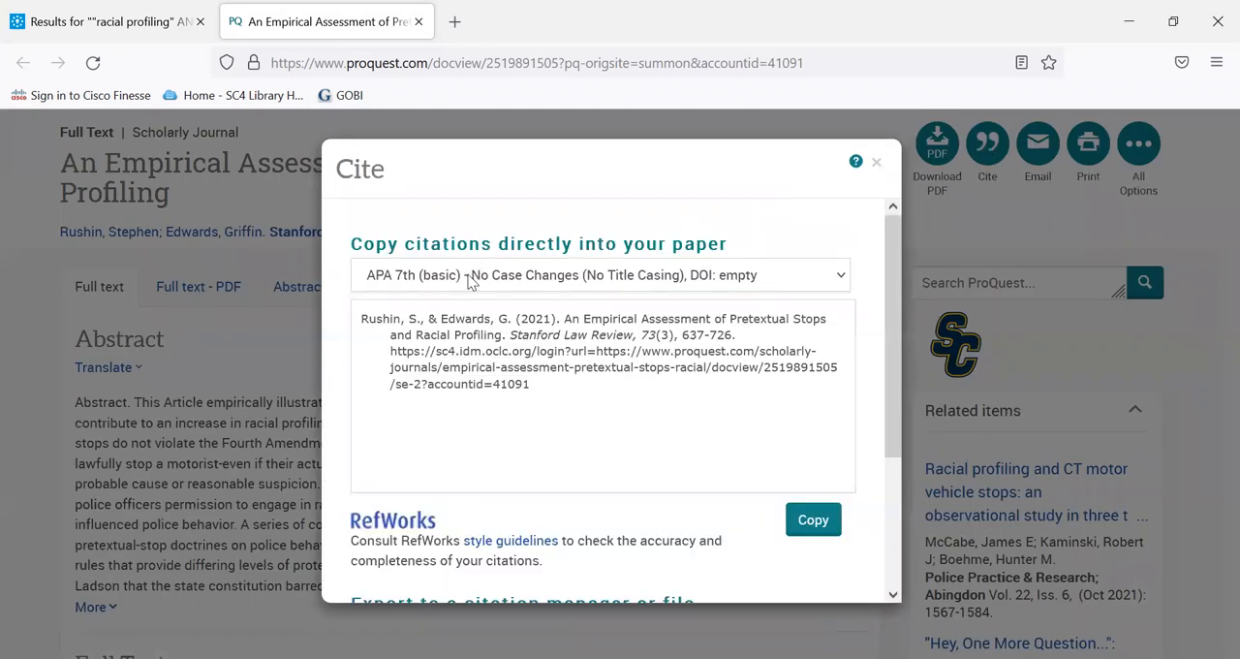
{"action": "left_click", "coordinate": [601, 275]}
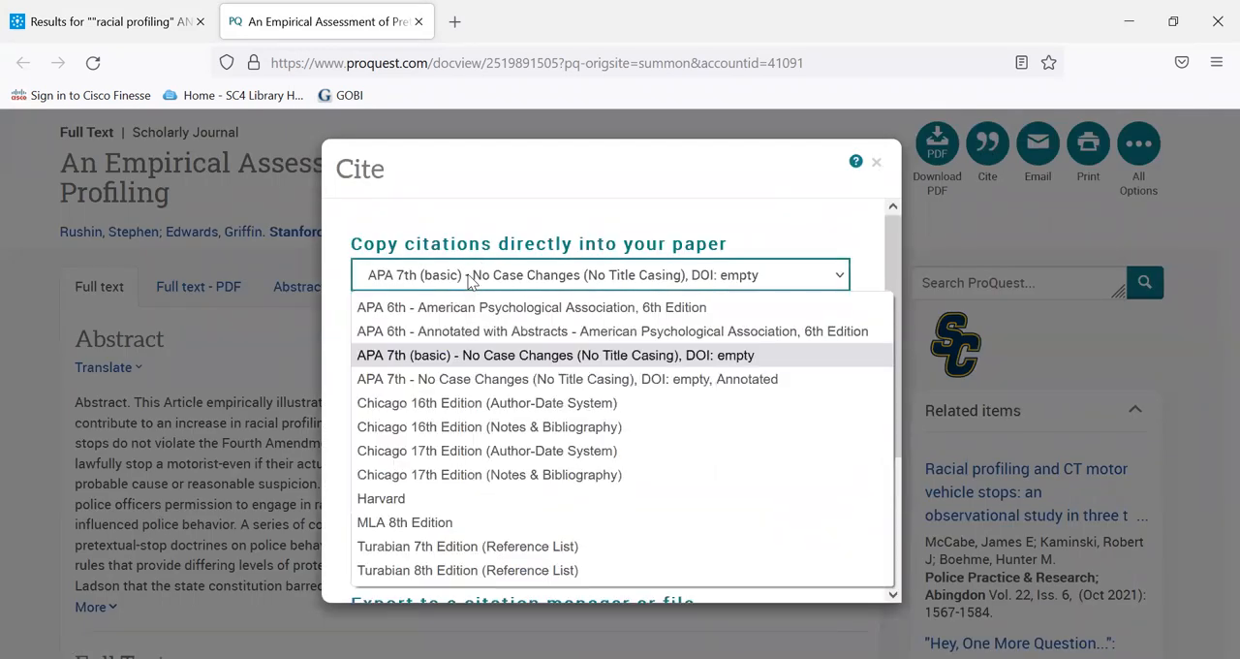
{"action": "mouse_move", "coordinate": [465, 364]}
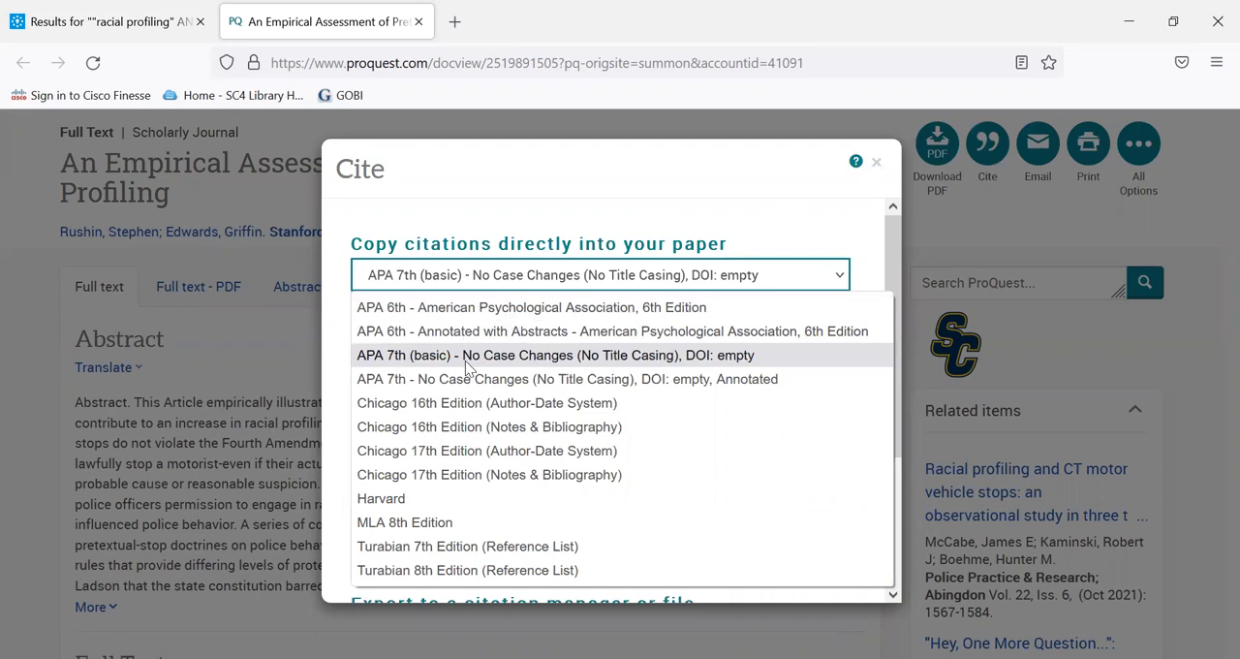
{"action": "left_click", "coordinate": [554, 354]}
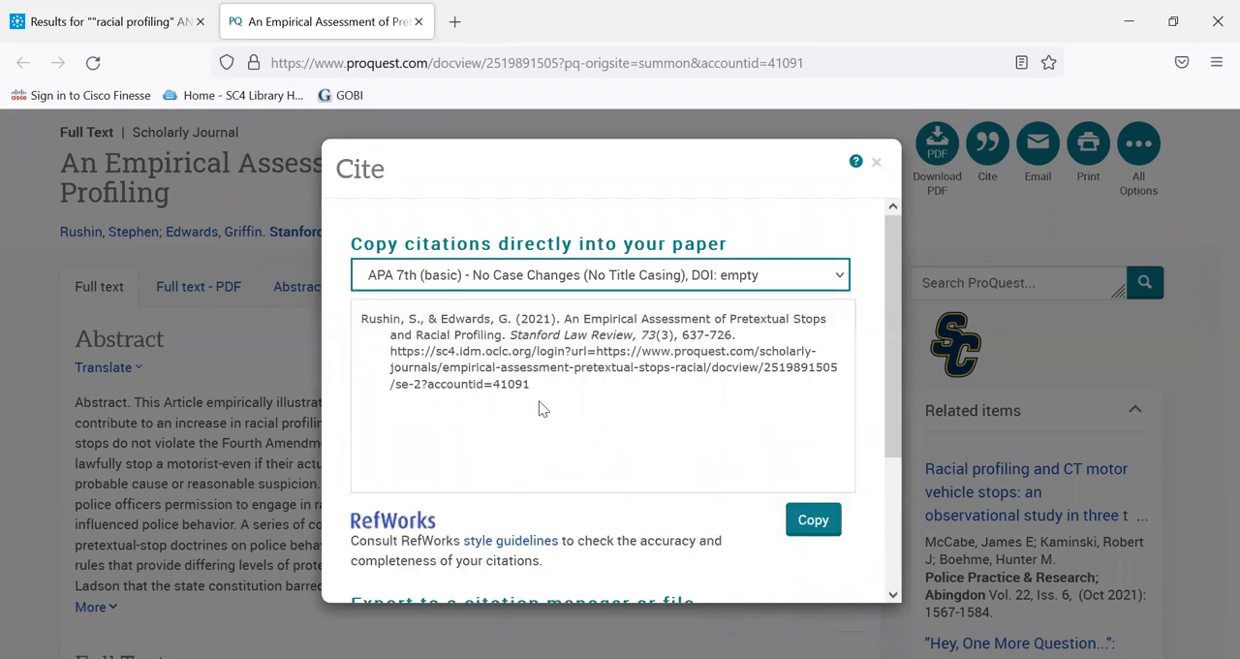
{"action": "triple_click", "coordinate": [593, 350]}
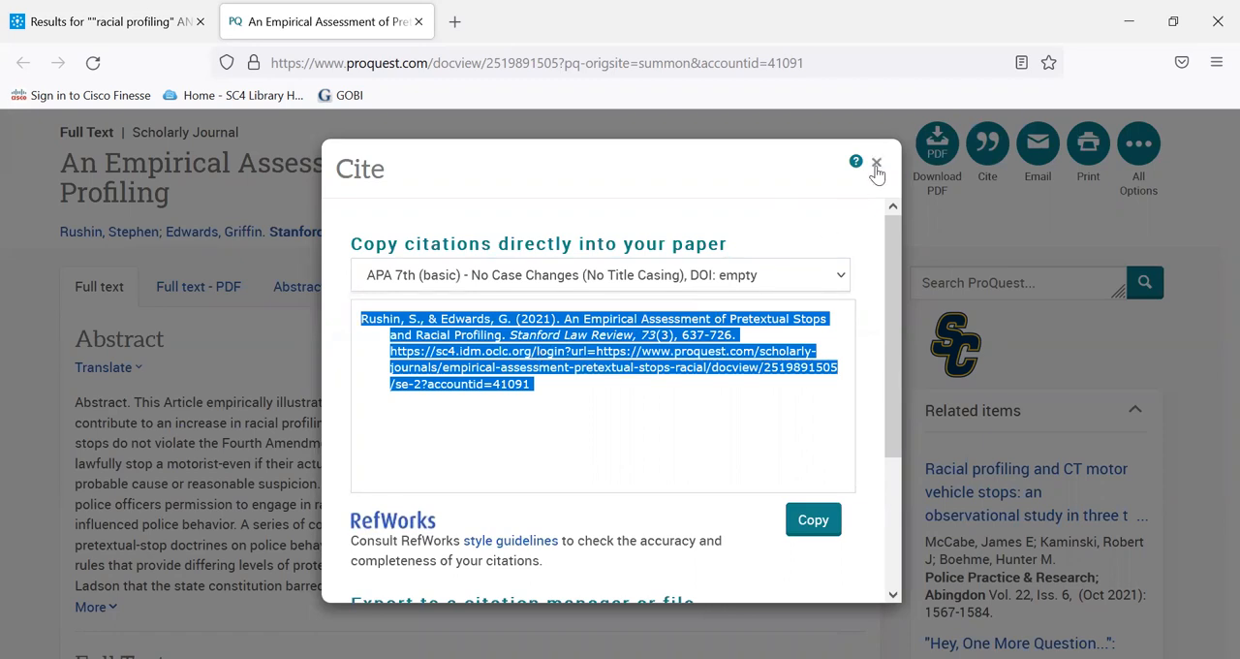
{"action": "left_click", "coordinate": [876, 163]}
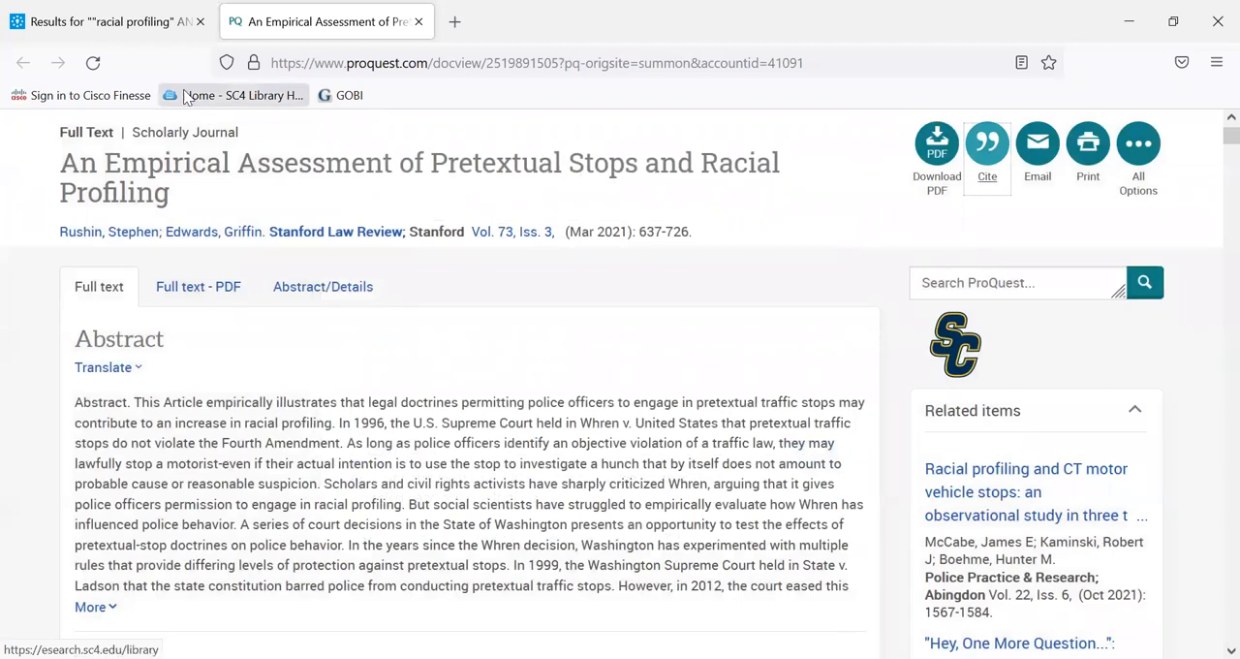
{"action": "mouse_move", "coordinate": [107, 22]}
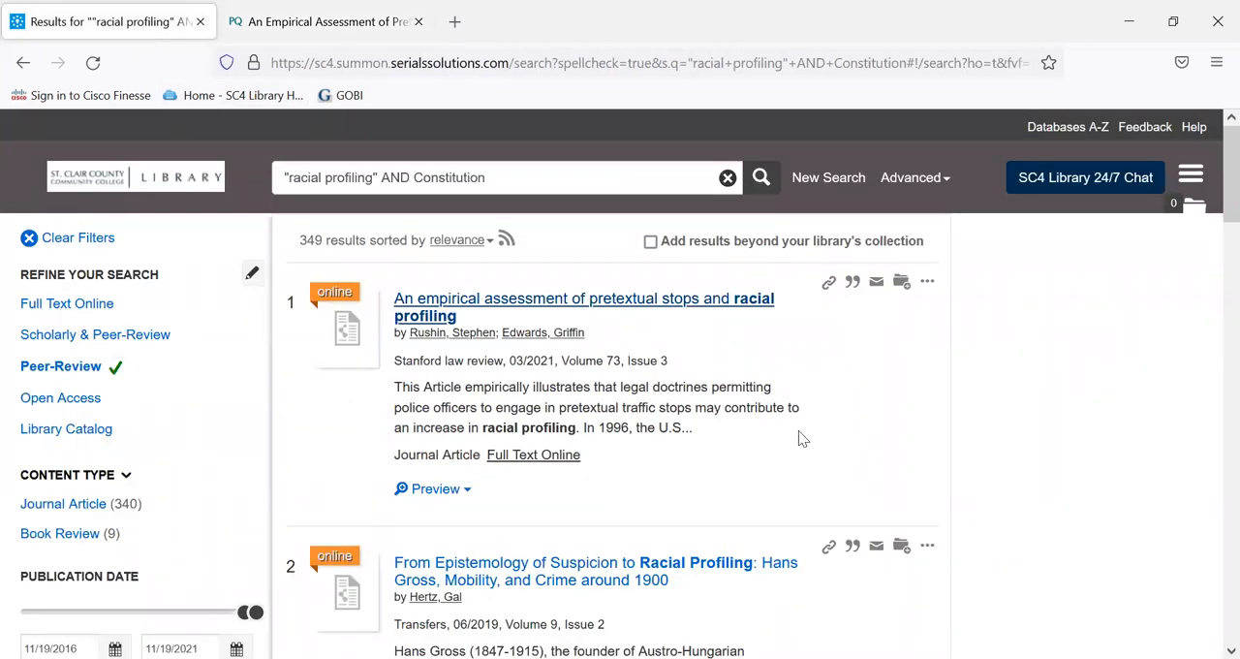
{"action": "mouse_move", "coordinate": [853, 283]}
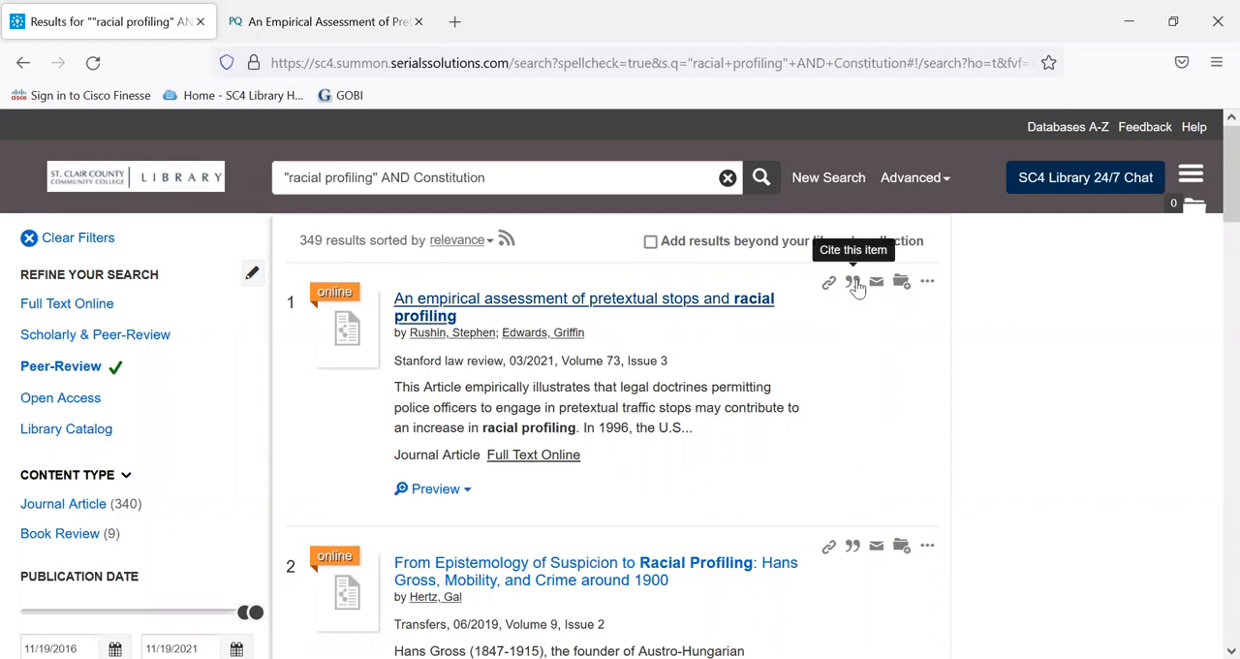
- Get an APA 7th edition citation for the first Summon result
{"action": "left_click", "coordinate": [853, 283]}
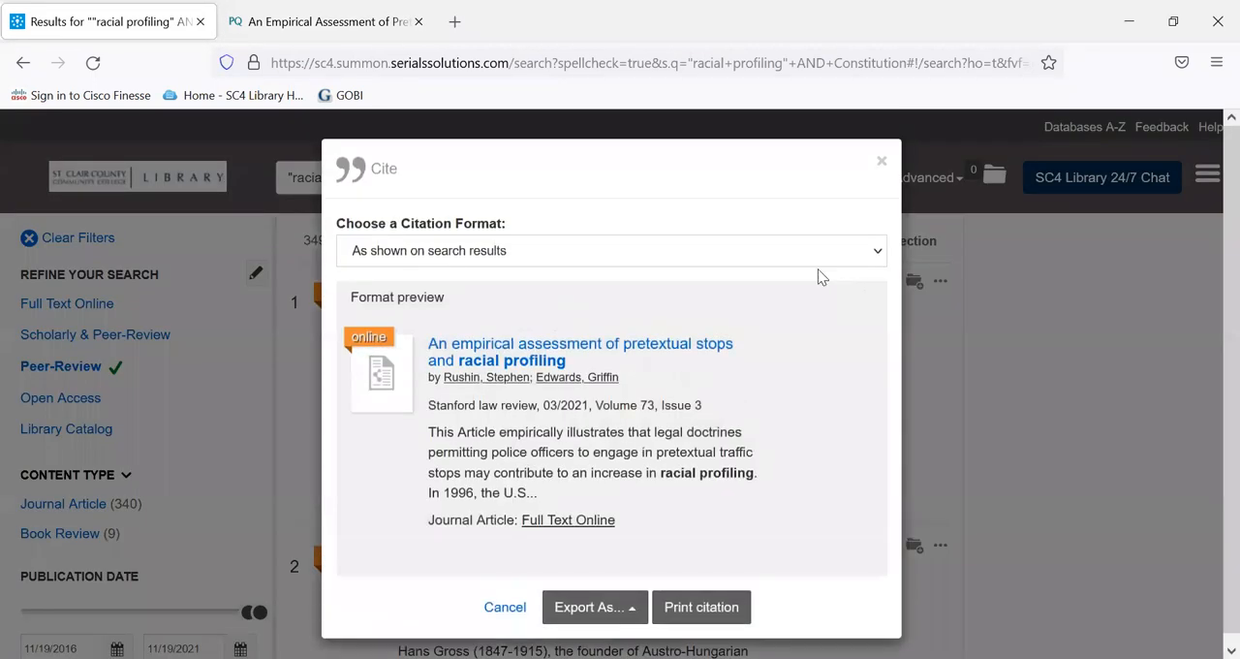
{"action": "left_click", "coordinate": [612, 250]}
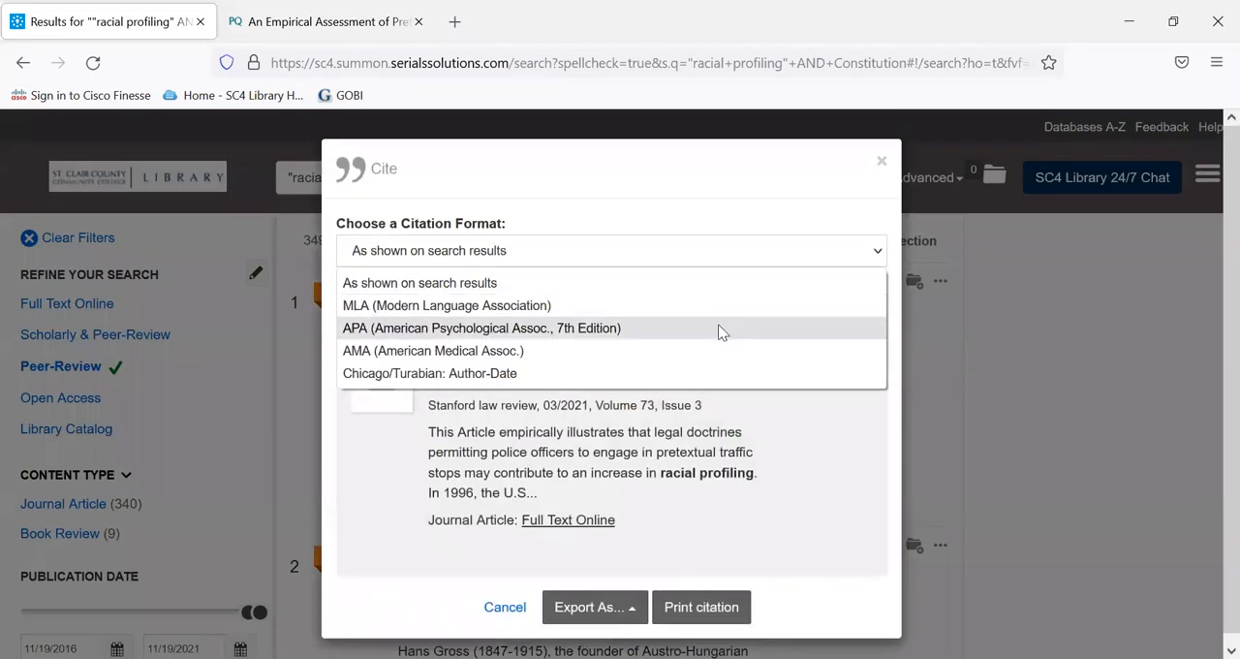
{"action": "left_click", "coordinate": [480, 328]}
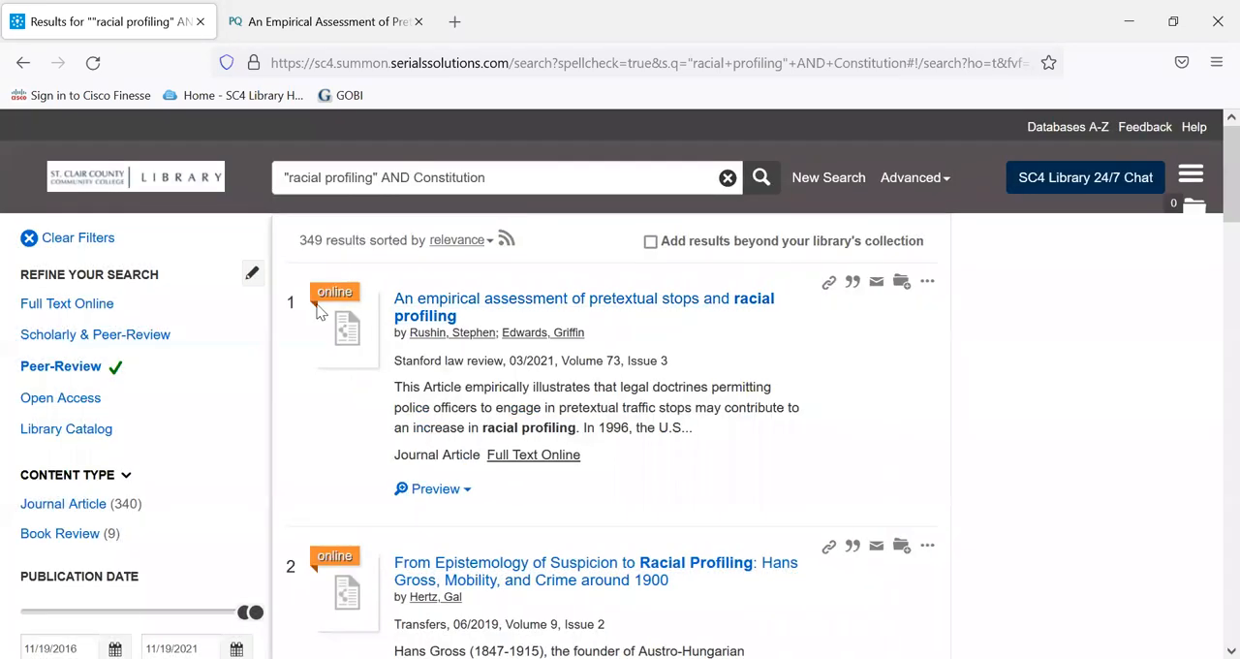
- Remove the Peer-Review limit and restrict results to the Book / eBook content type
{"action": "left_click", "coordinate": [78, 237]}
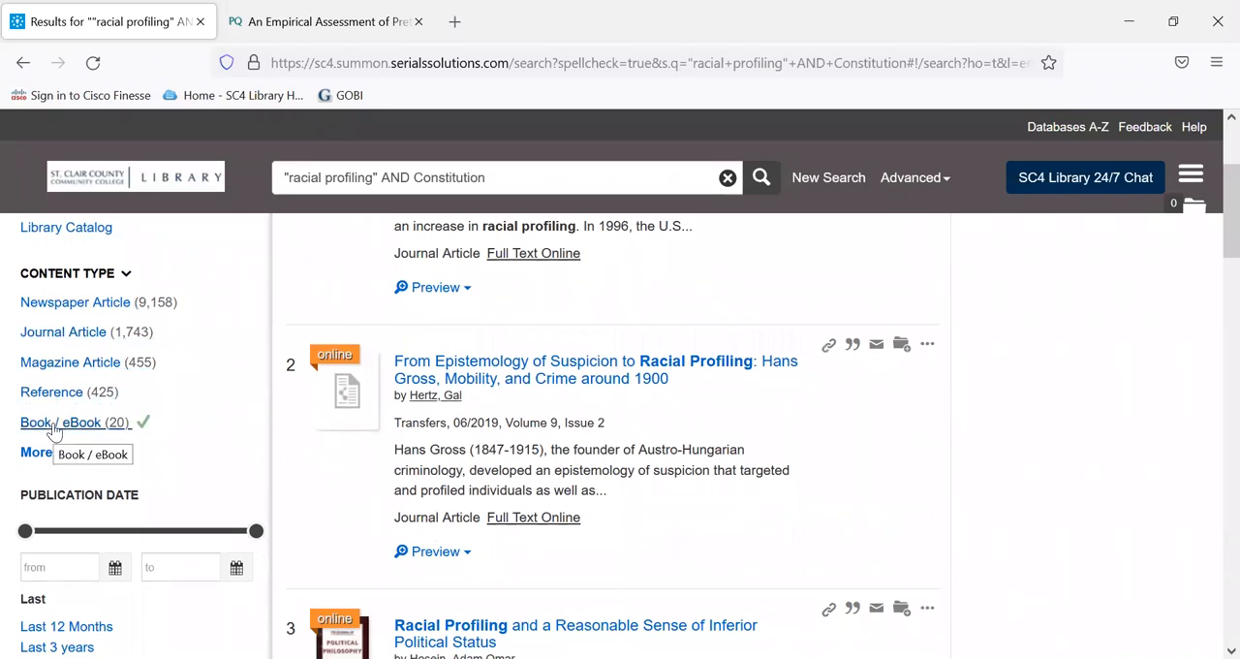
{"action": "left_click", "coordinate": [62, 420]}
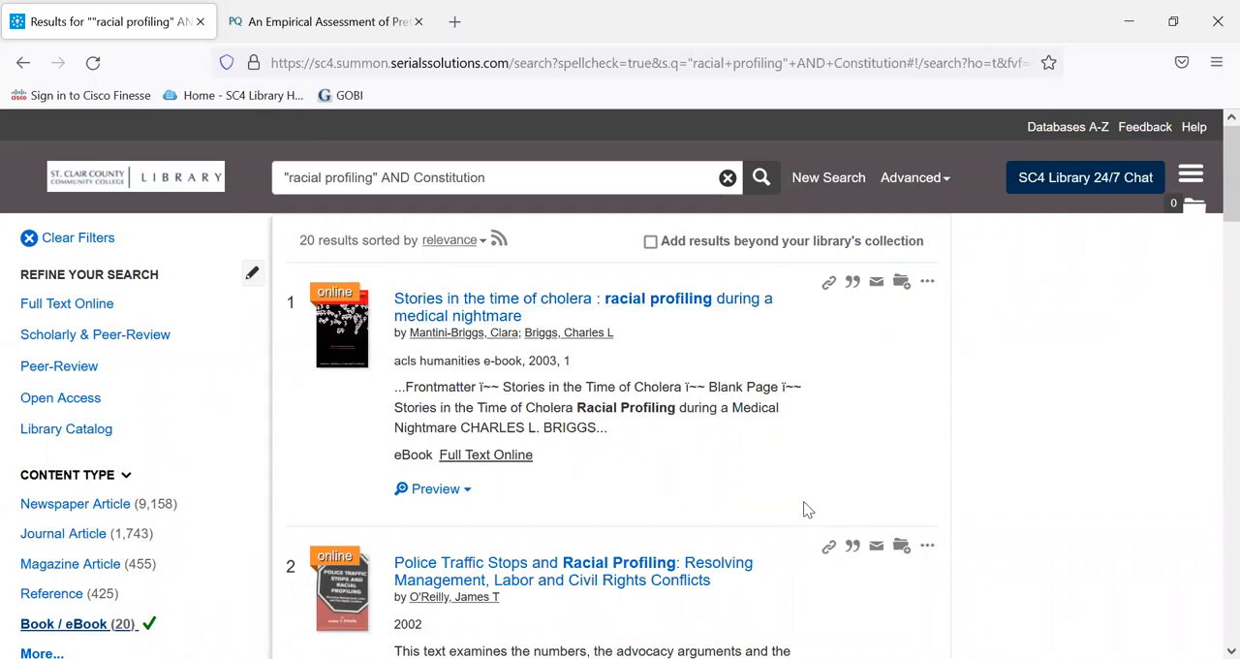
- Scroll the book results down to The Ferguson Report entry
{"action": "scroll", "scroll_direction": "down", "scroll_amount": 3}
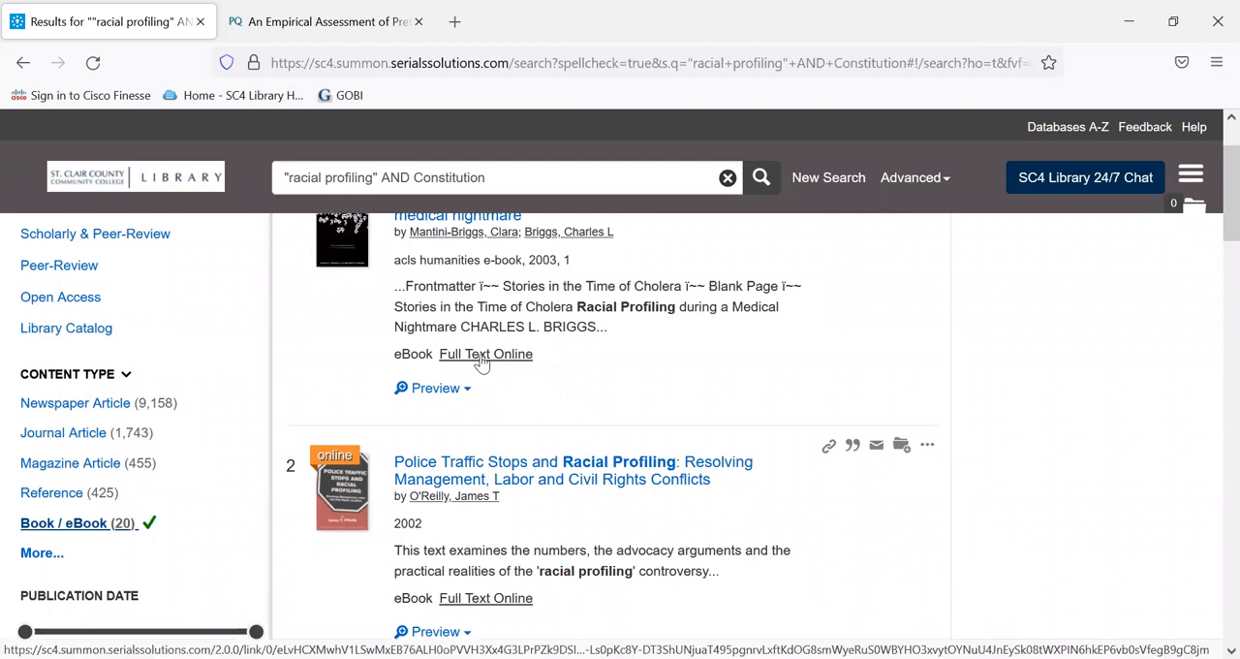
{"action": "scroll", "scroll_direction": "down", "scroll_amount": 3}
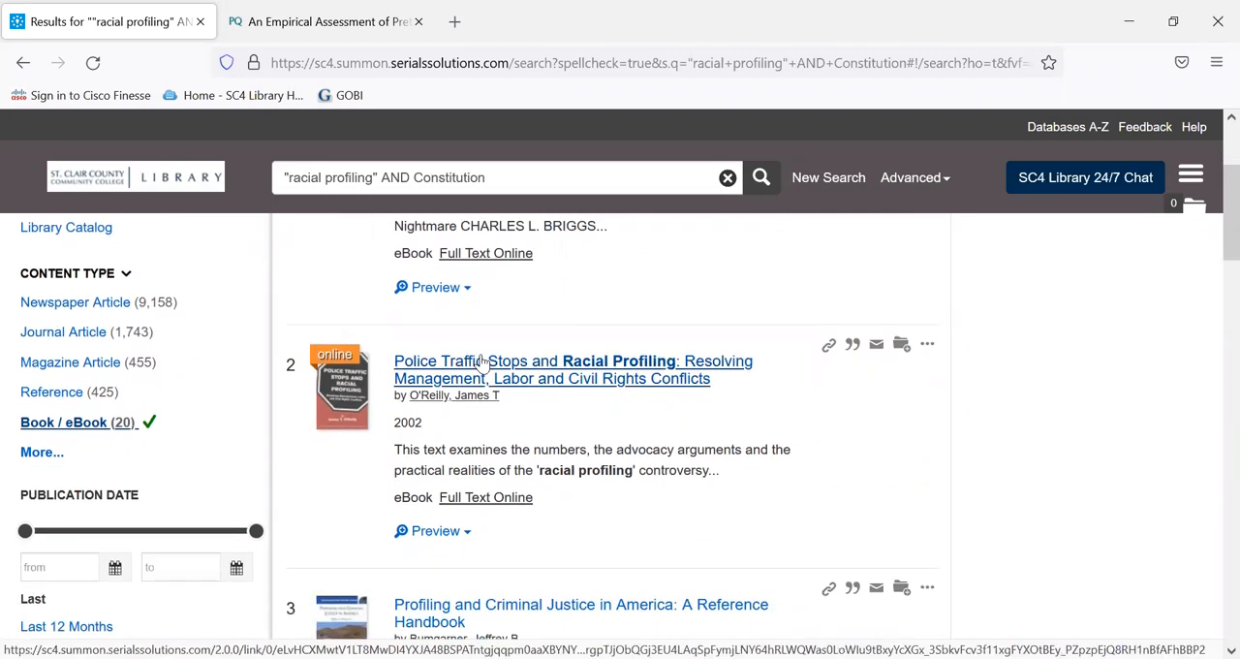
{"action": "scroll", "scroll_direction": "down", "scroll_amount": 3}
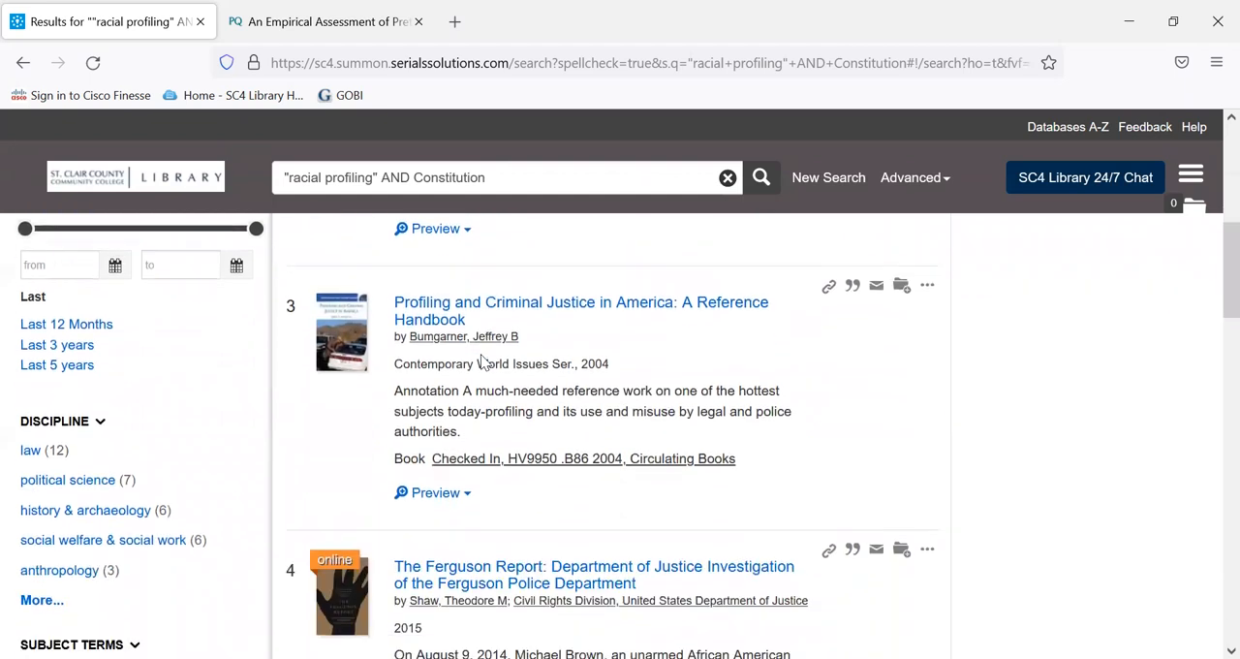
{"action": "mouse_move", "coordinate": [581, 532]}
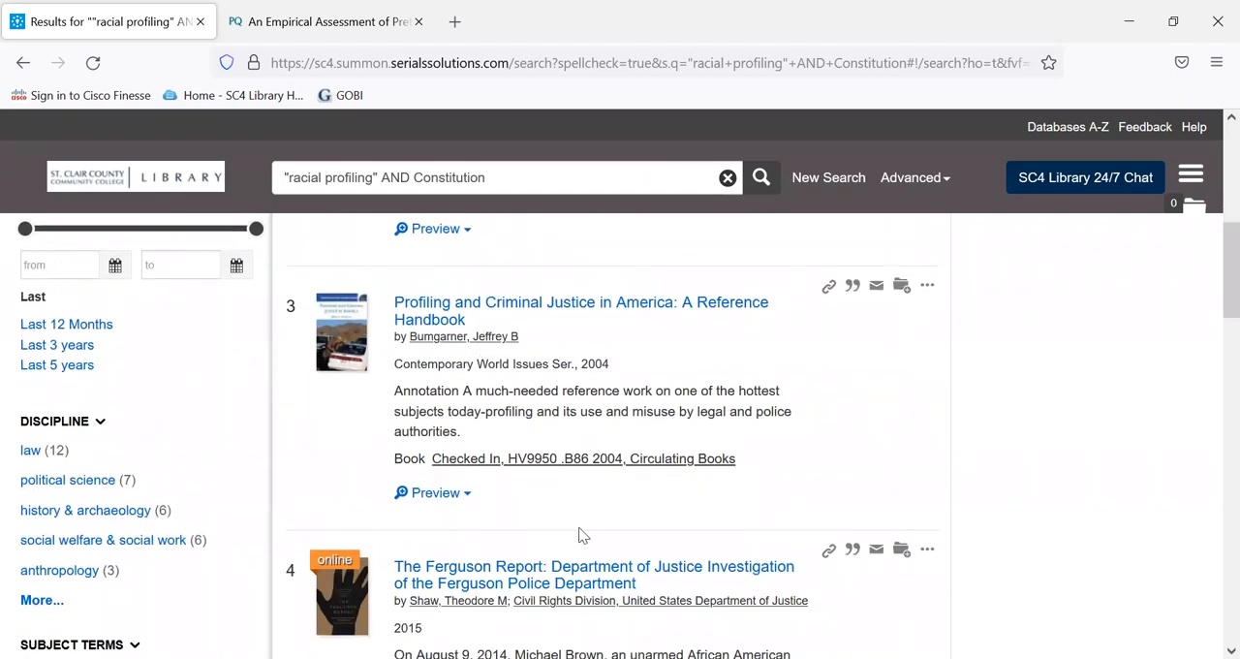
{"action": "mouse_move", "coordinate": [492, 481]}
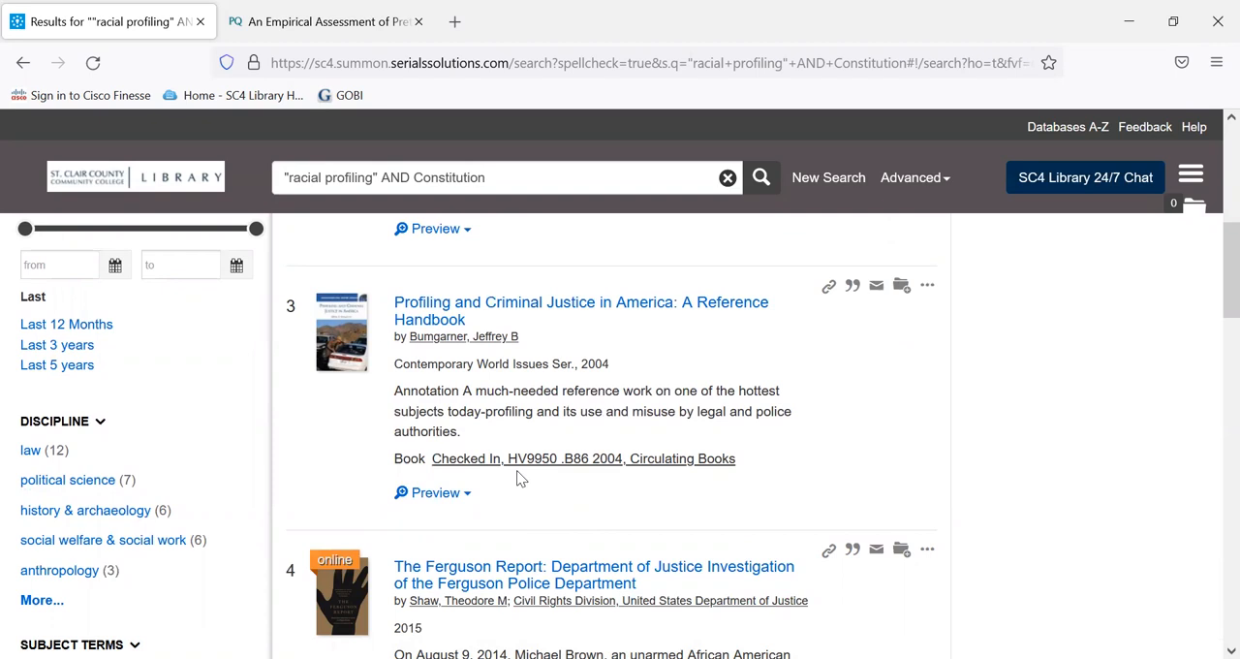
{"action": "scroll", "scroll_direction": "down", "scroll_amount": 3}
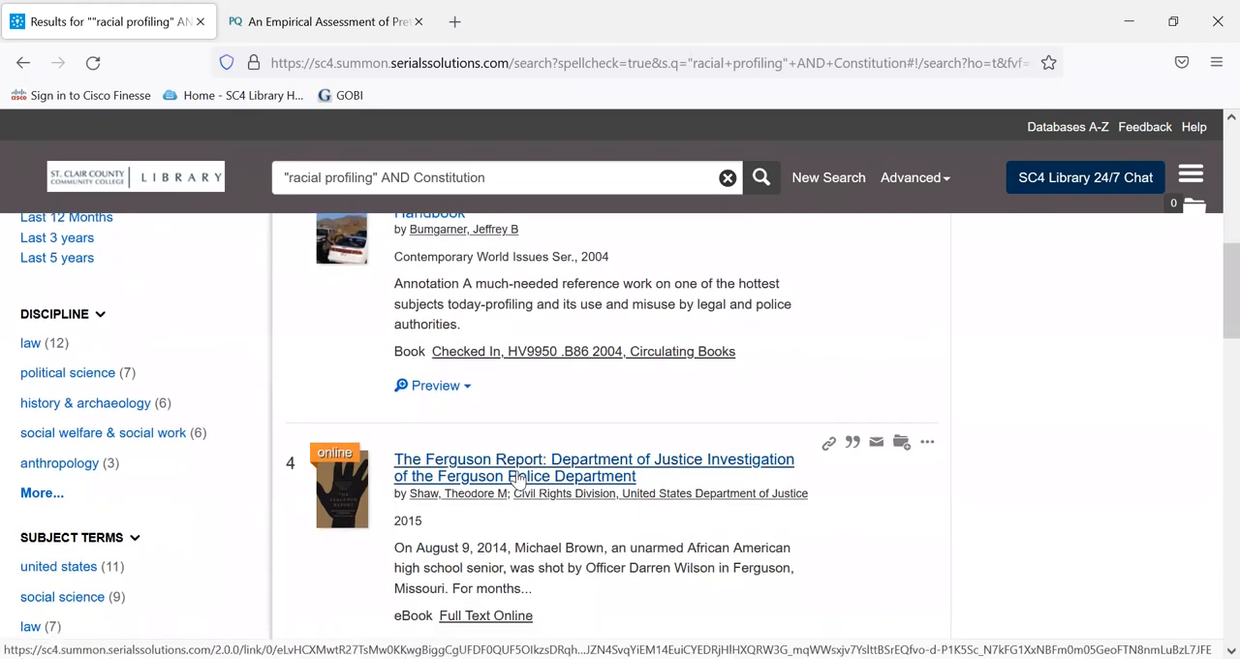
{"action": "scroll", "scroll_direction": "down", "scroll_amount": 3}
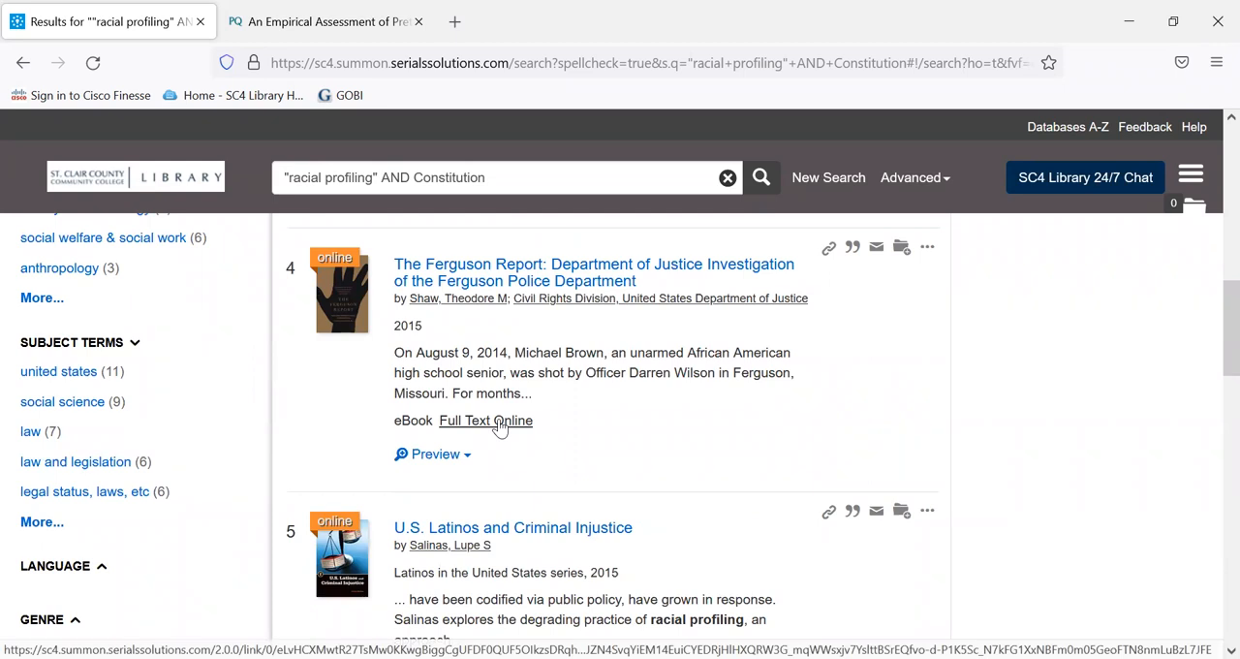
- Open The Ferguson Report's EBSCOhost detailed record and read its description
{"action": "left_click", "coordinate": [484, 419]}
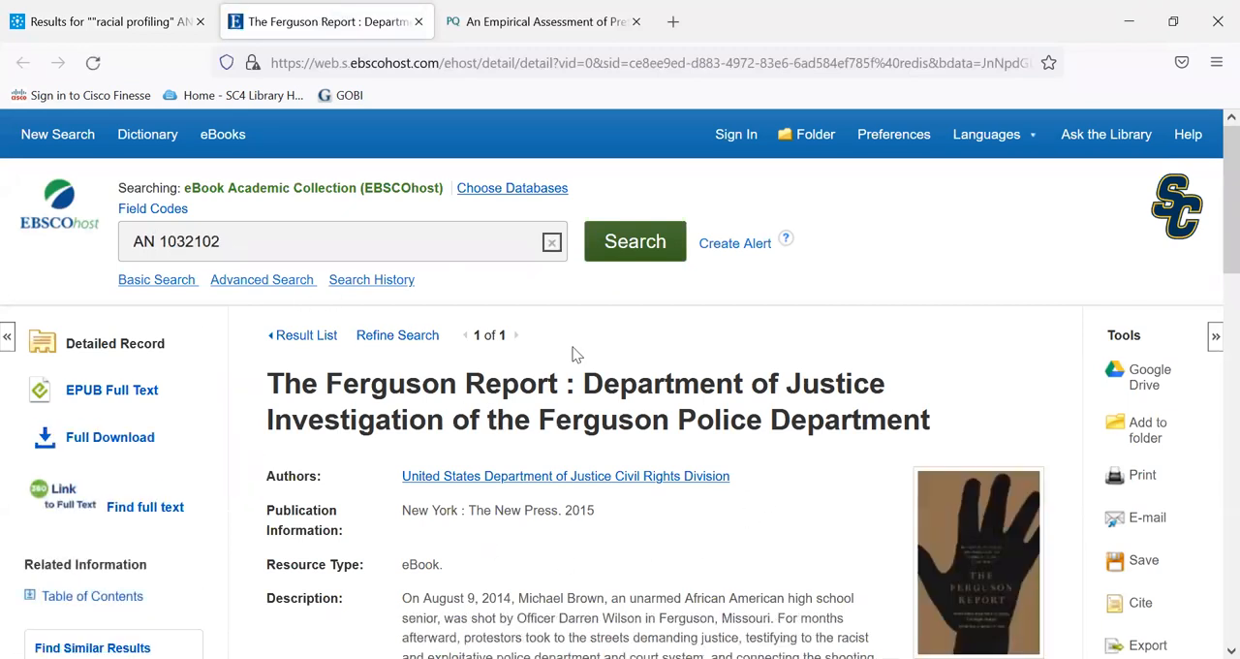
{"action": "mouse_move", "coordinate": [50, 318]}
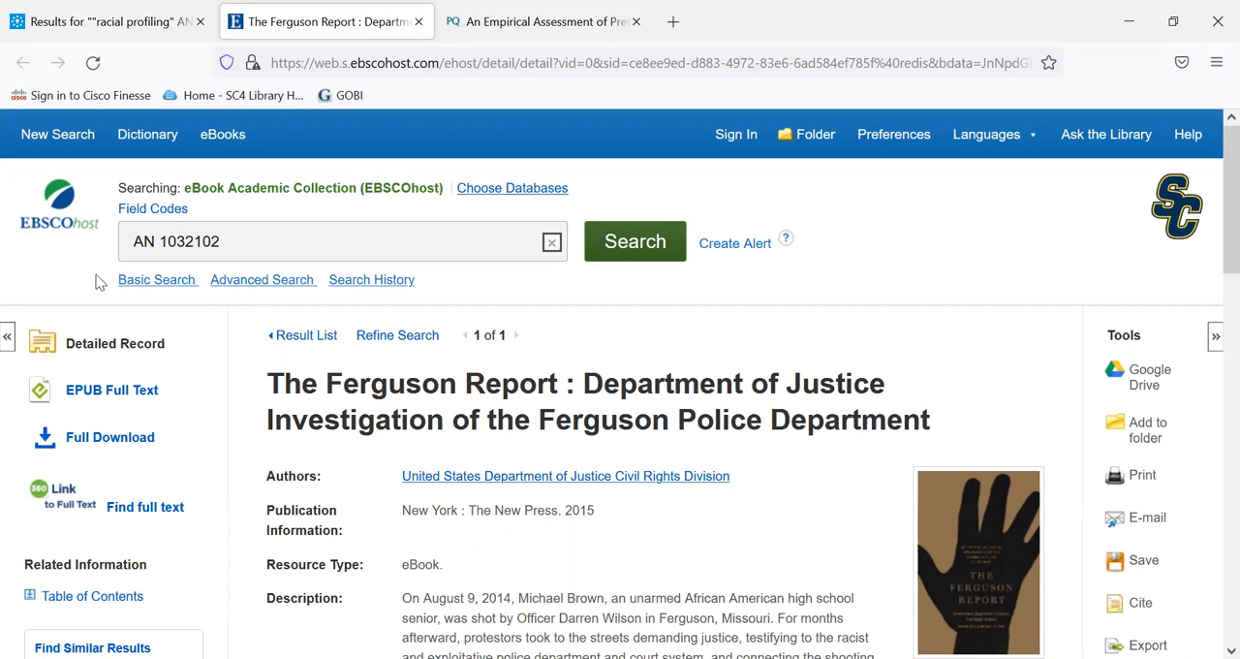
{"action": "scroll", "scroll_direction": "down", "scroll_amount": 3}
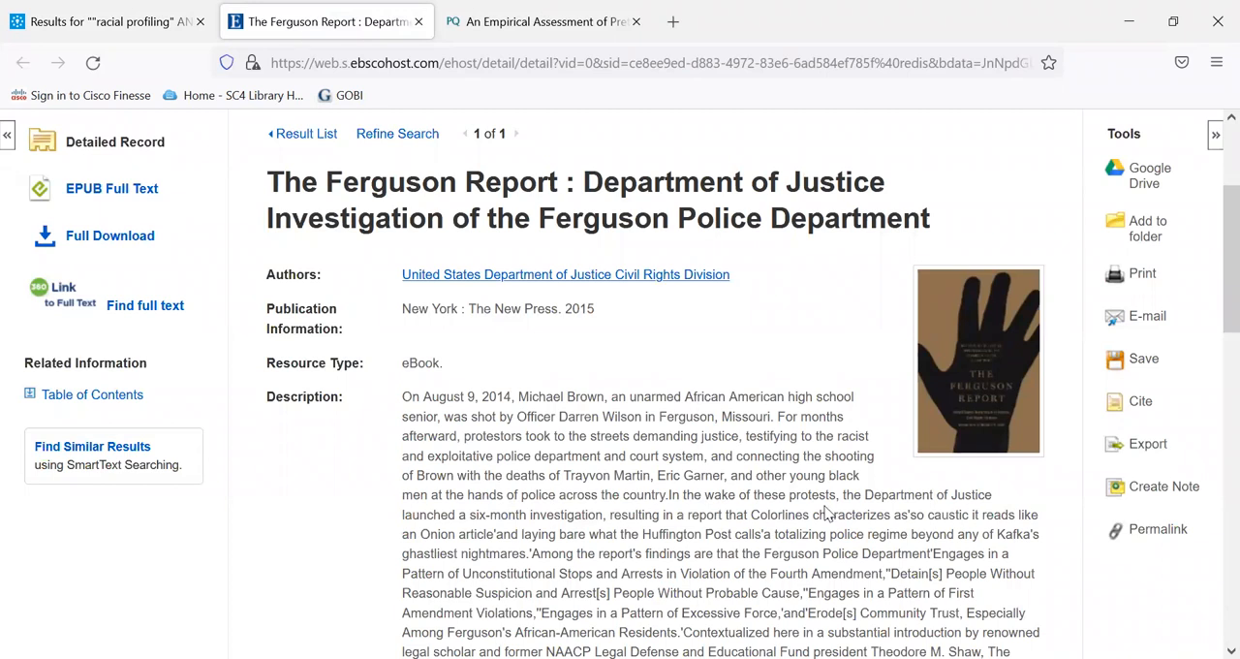
{"action": "scroll", "scroll_direction": "down", "scroll_amount": 3}
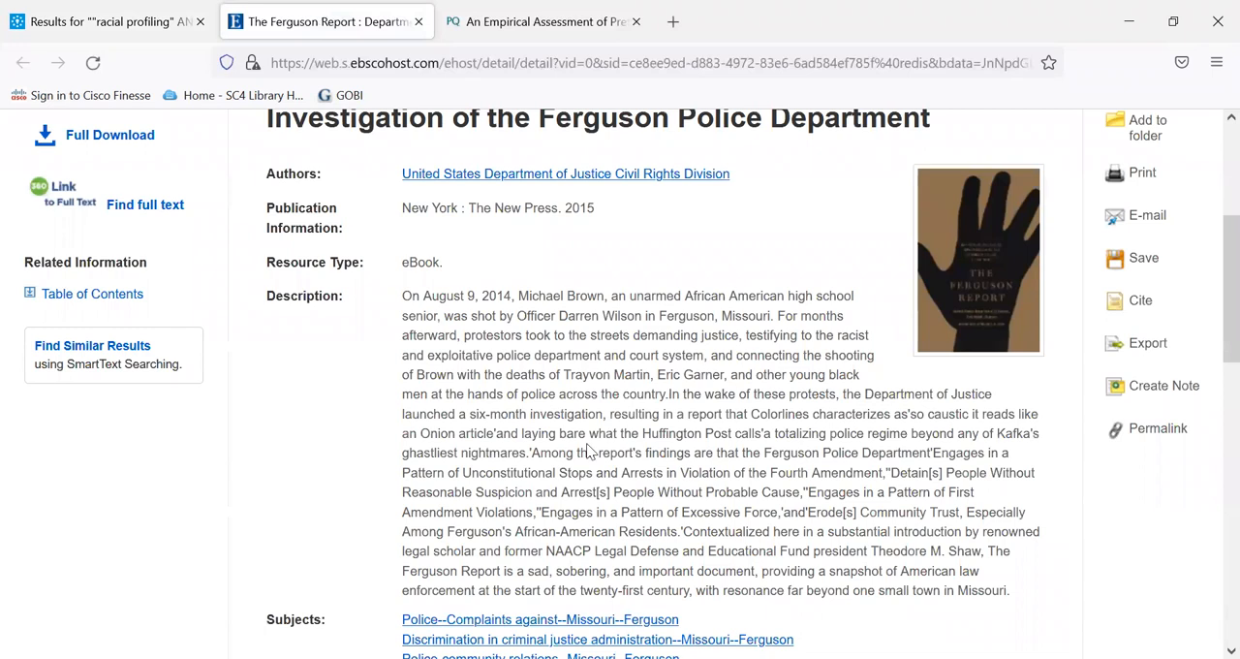
{"action": "scroll", "scroll_direction": "up", "scroll_amount": 3}
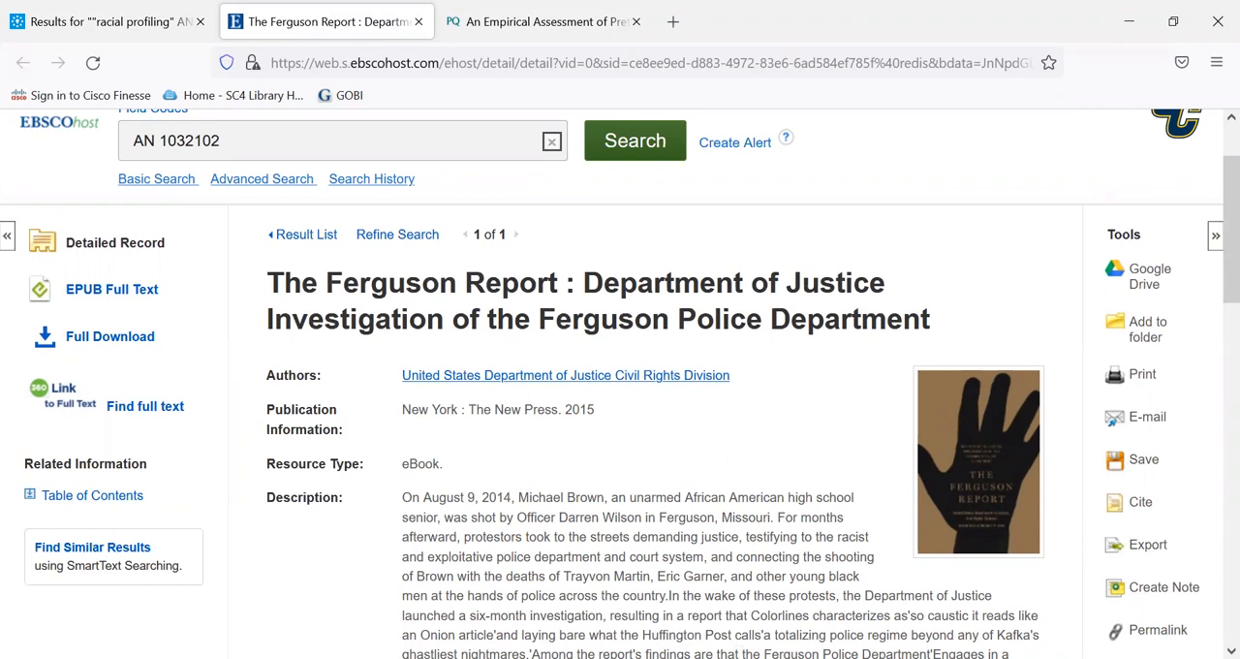
{"action": "mouse_move", "coordinate": [108, 337]}
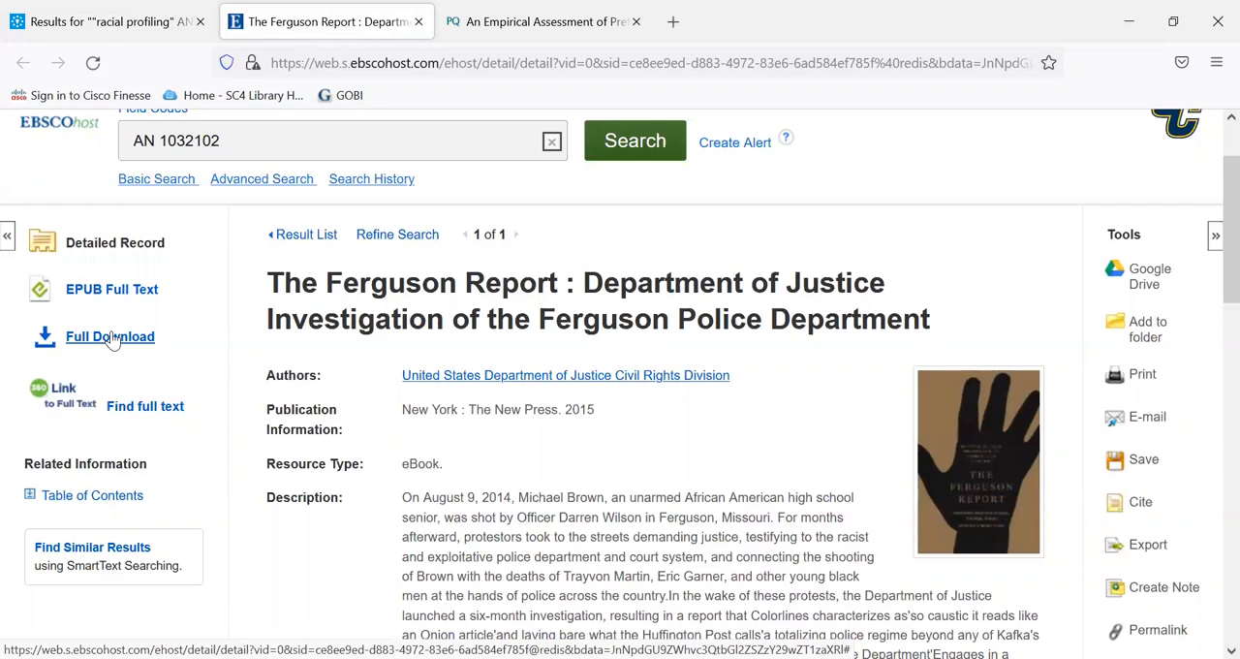
{"action": "mouse_move", "coordinate": [109, 345]}
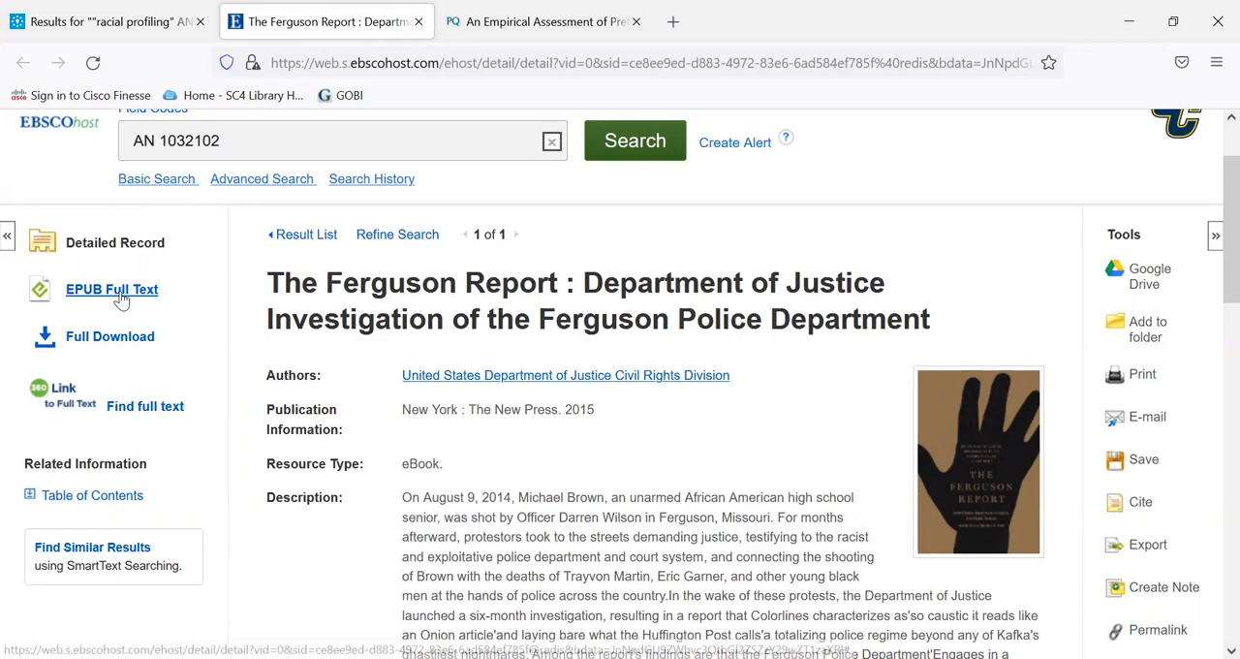
{"action": "mouse_move", "coordinate": [113, 289]}
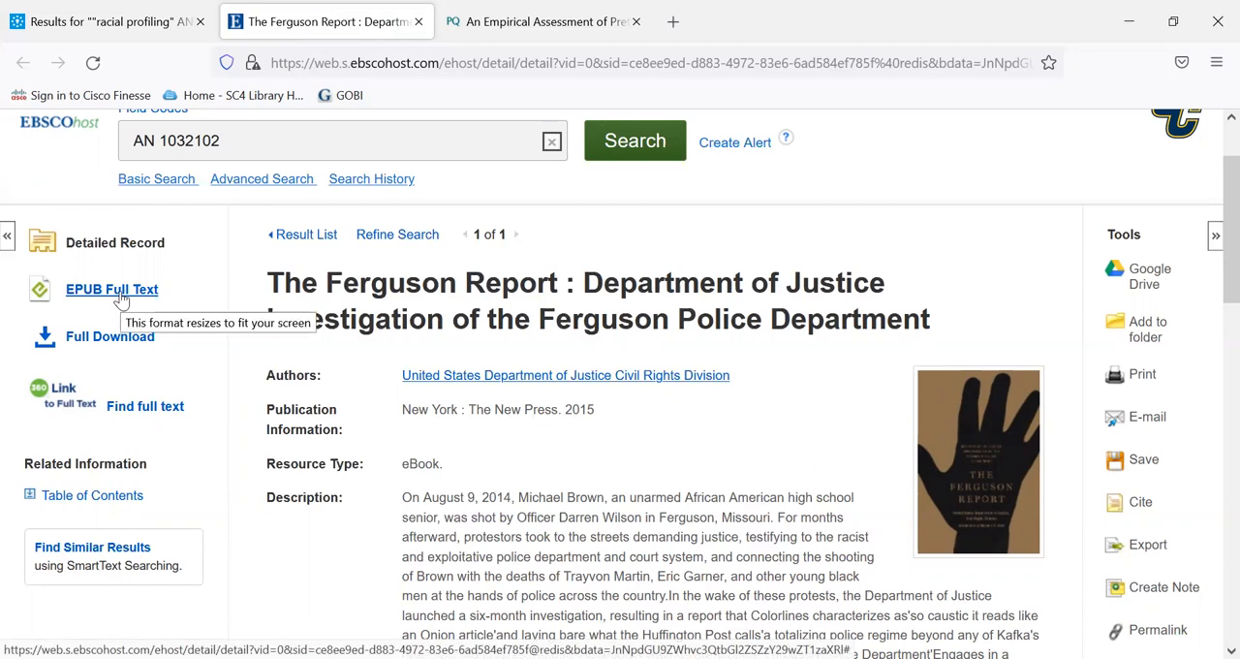
- Open the EPUB full text and expand chapter IV in the Contents pane
{"action": "left_click", "coordinate": [112, 289]}
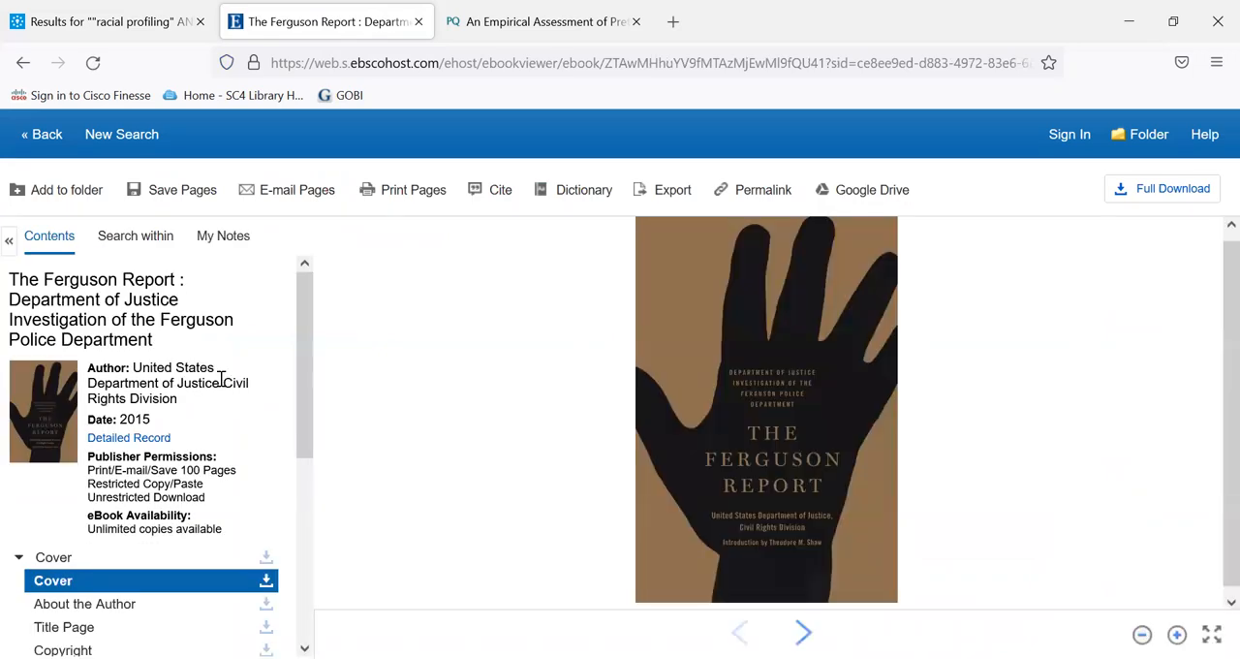
{"action": "mouse_move", "coordinate": [203, 409]}
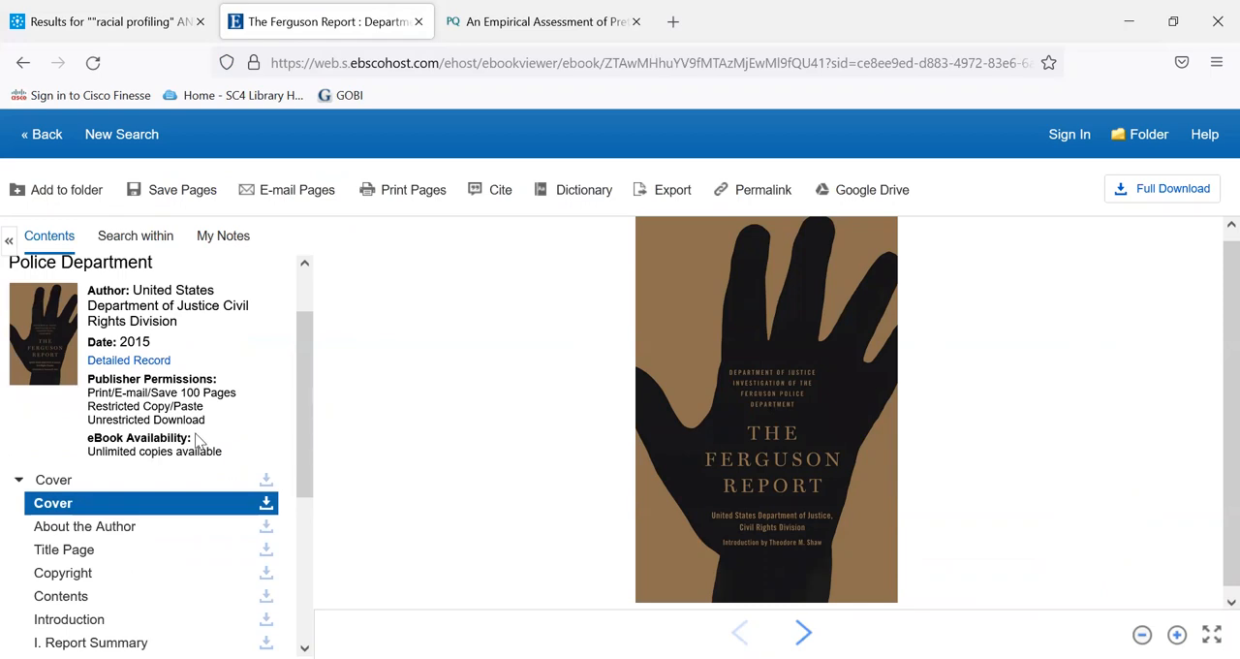
{"action": "scroll", "scroll_direction": "down", "scroll_amount": 3}
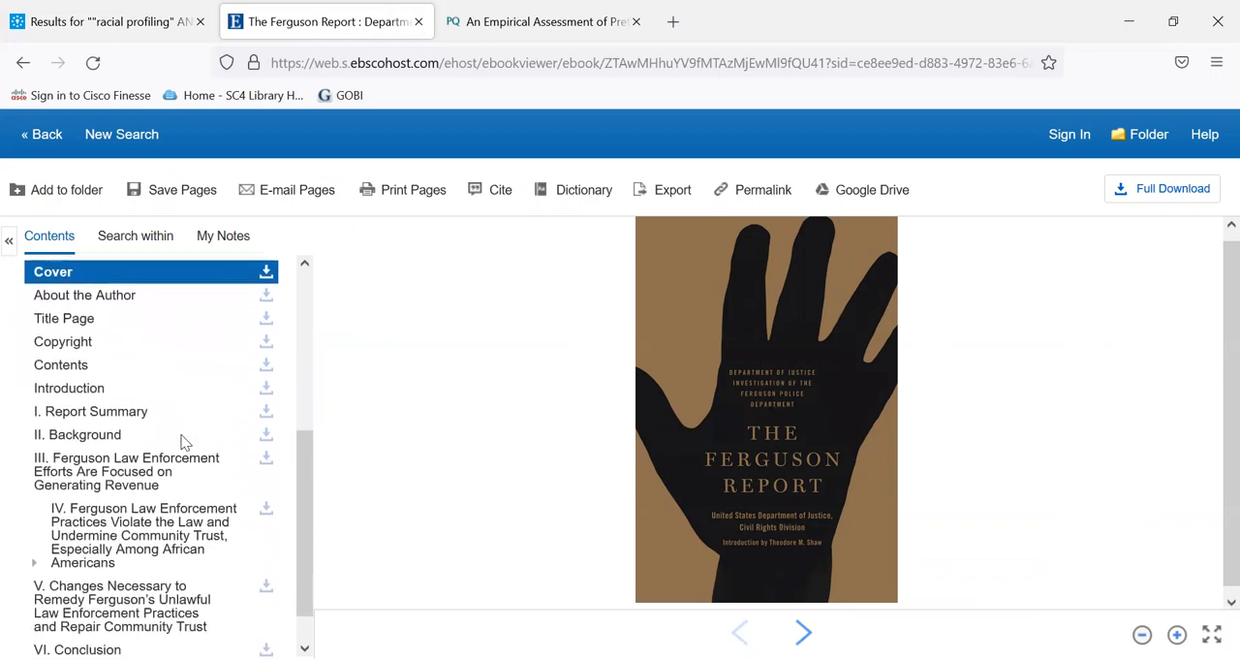
{"action": "scroll", "scroll_direction": "down", "scroll_amount": 3}
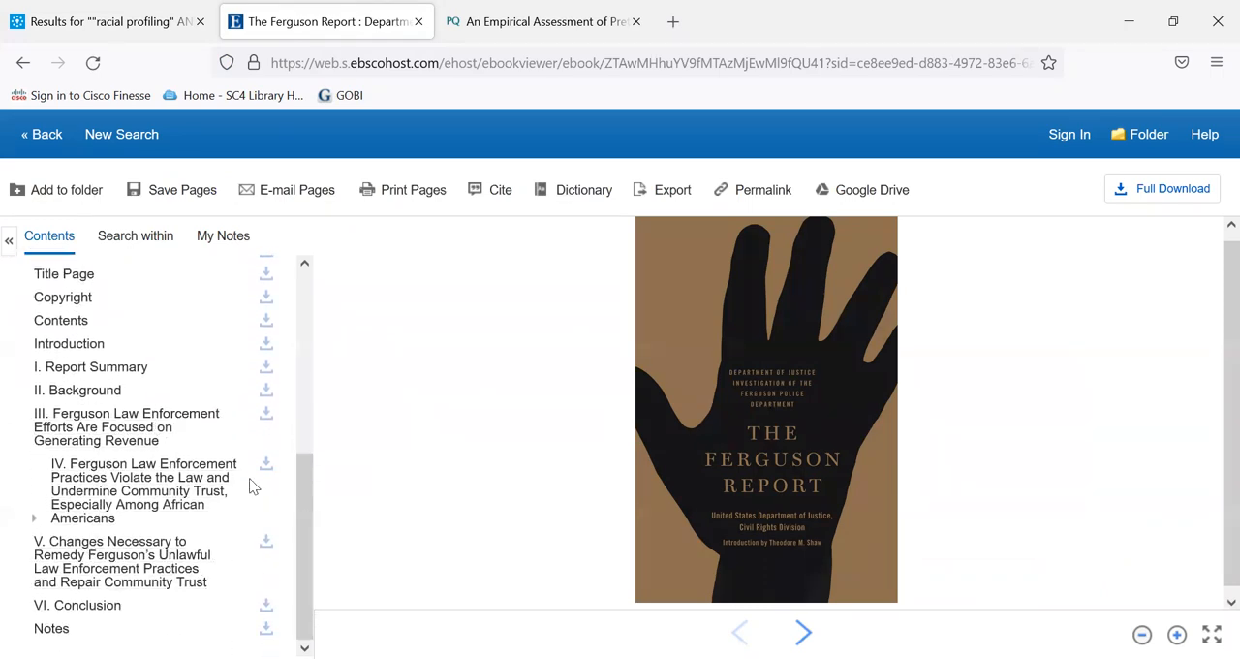
{"action": "left_click", "coordinate": [35, 523]}
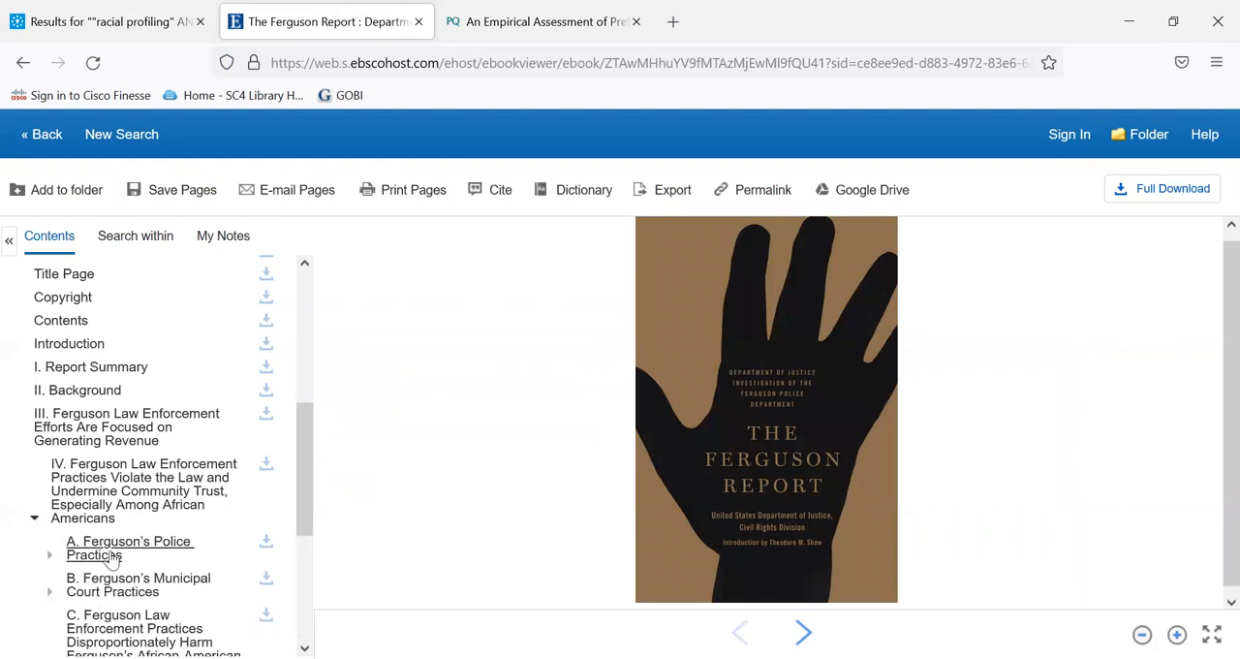
- Show section A, Ferguson's Police Practices, in the ebook viewer
{"action": "left_click", "coordinate": [127, 546]}
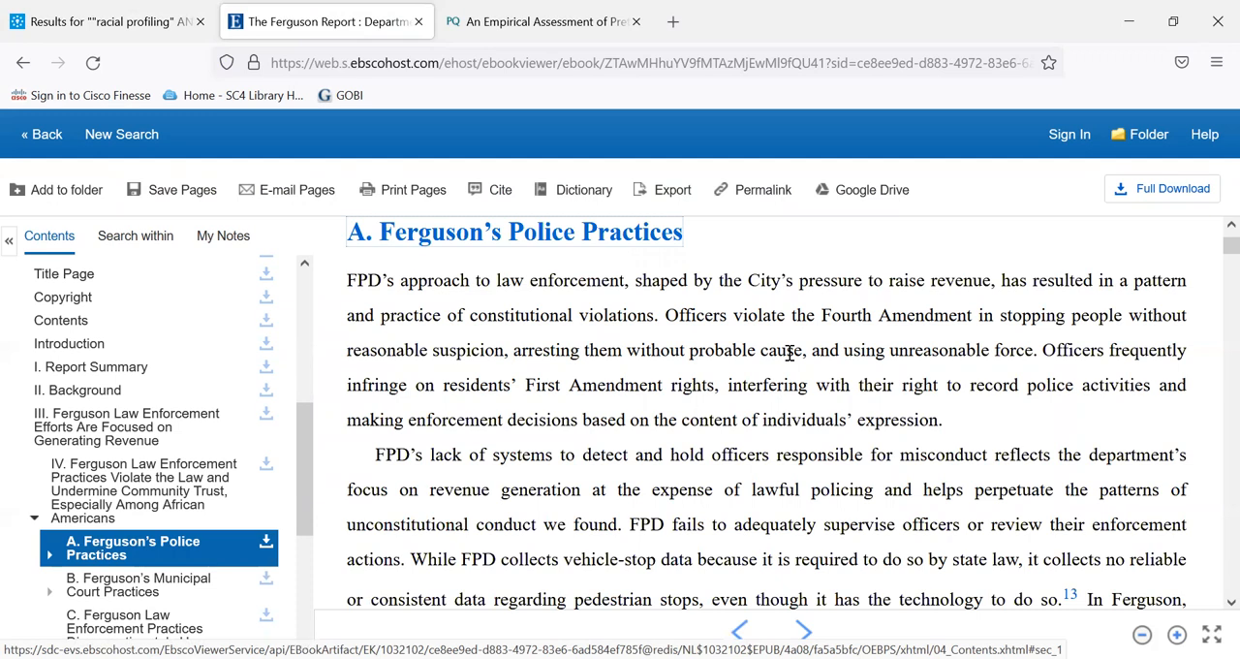
{"action": "mouse_move", "coordinate": [675, 380]}
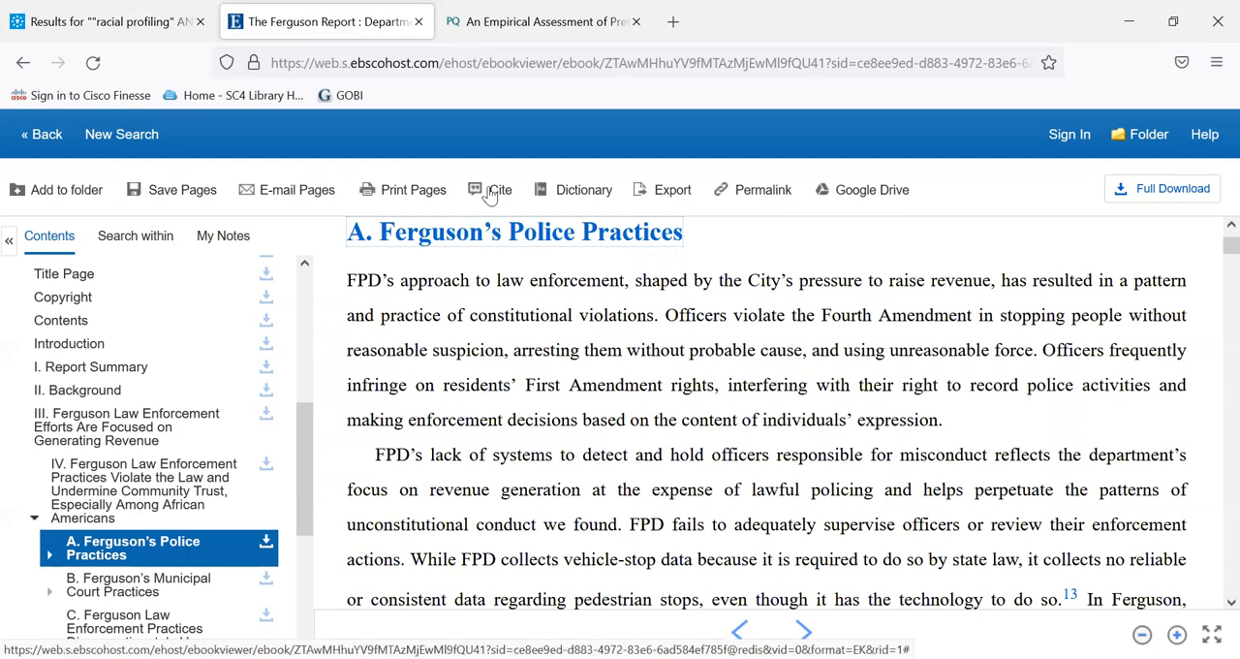
{"action": "mouse_move", "coordinate": [500, 190]}
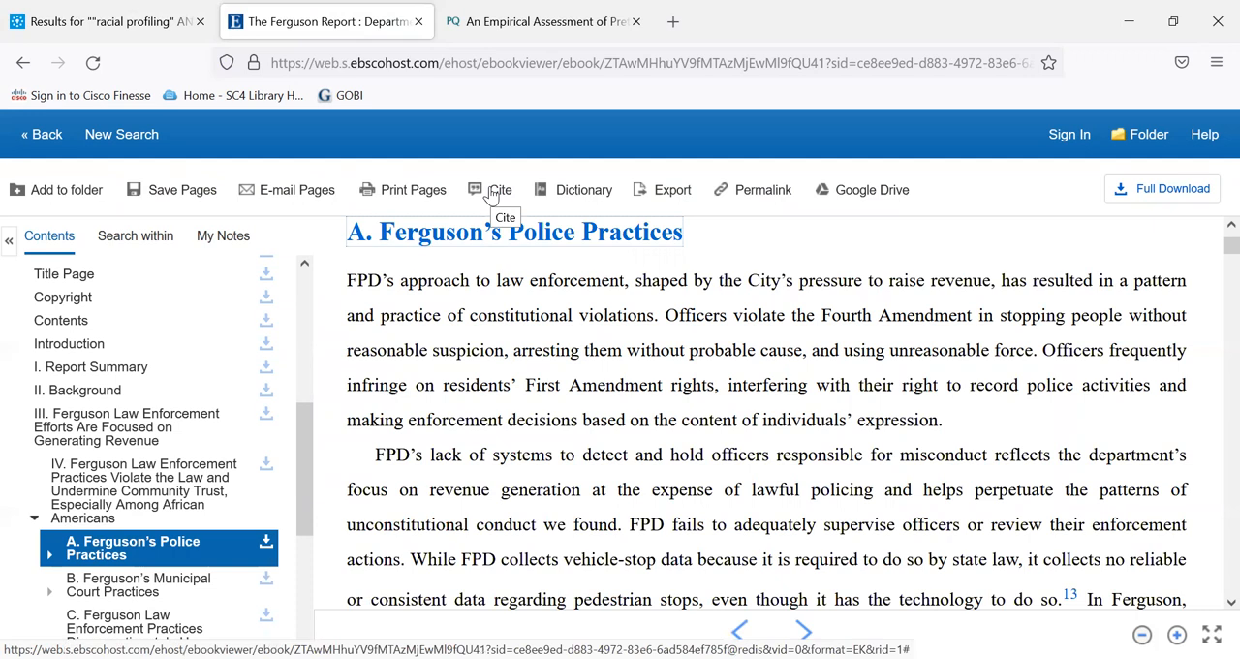
{"action": "mouse_move", "coordinate": [190, 209]}
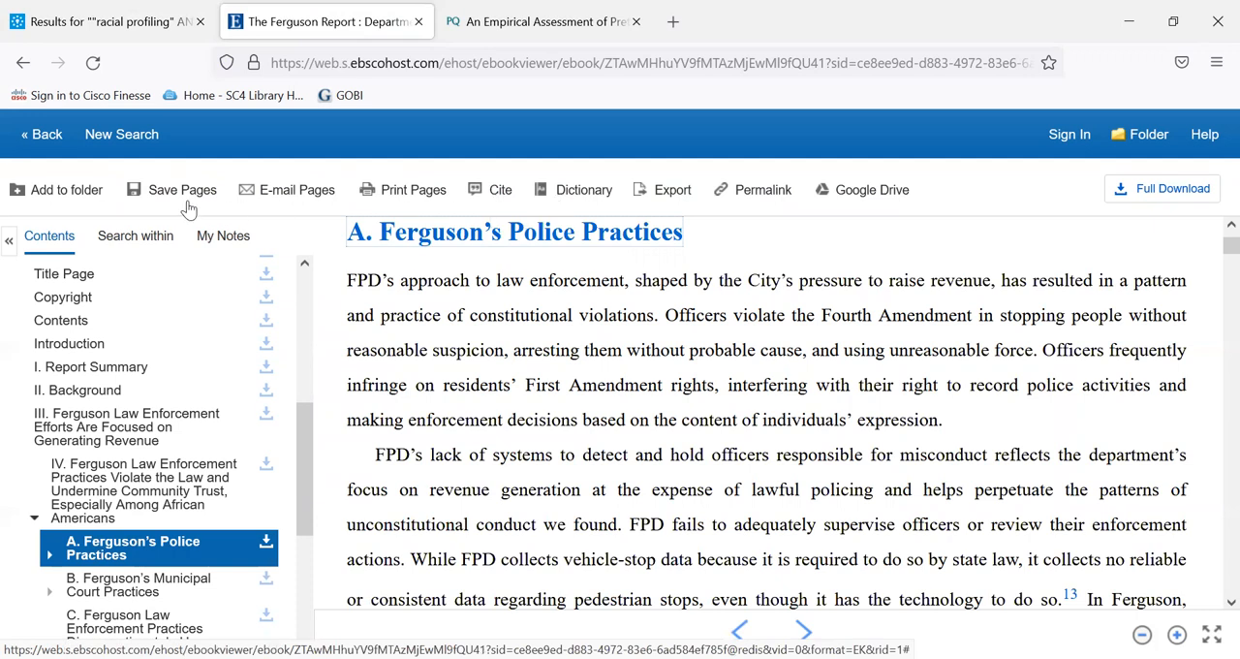
{"action": "mouse_move", "coordinate": [287, 211]}
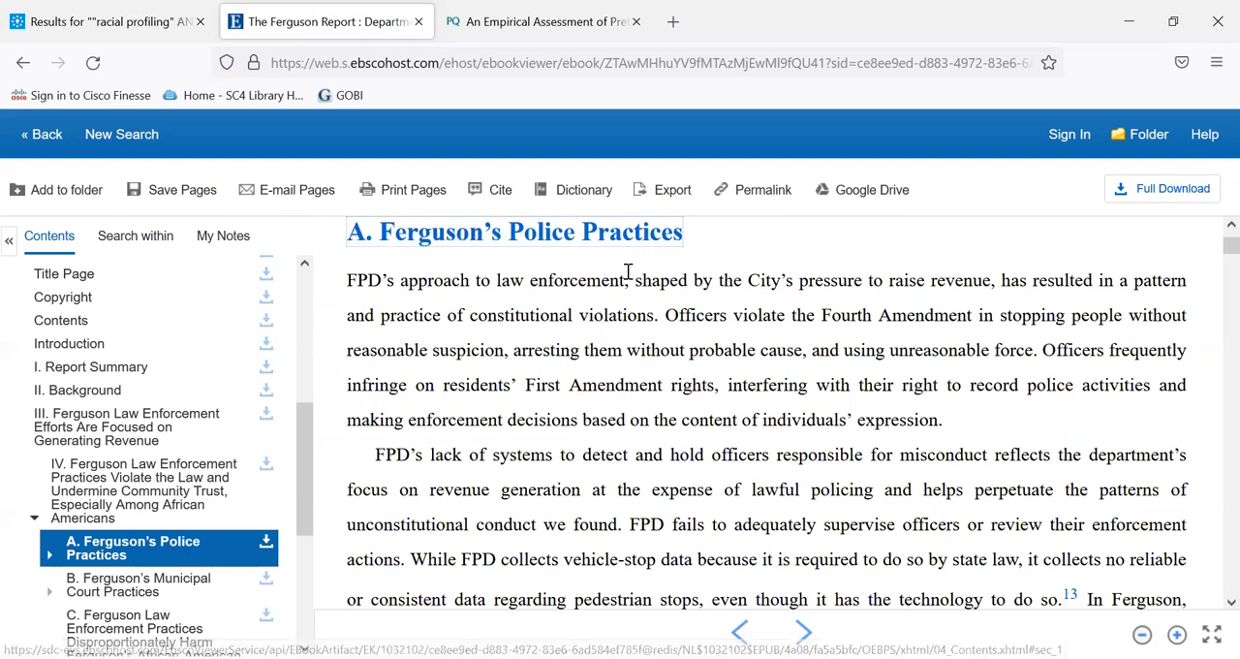
{"action": "mouse_move", "coordinate": [764, 190]}
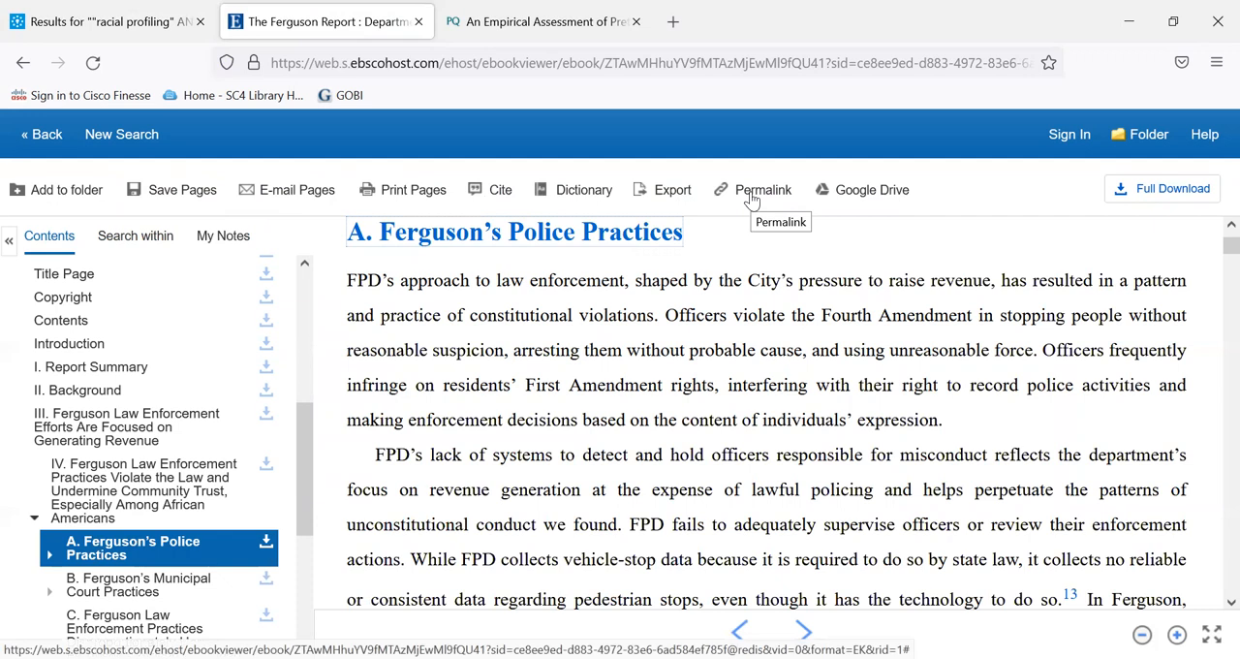
{"action": "mouse_move", "coordinate": [737, 211]}
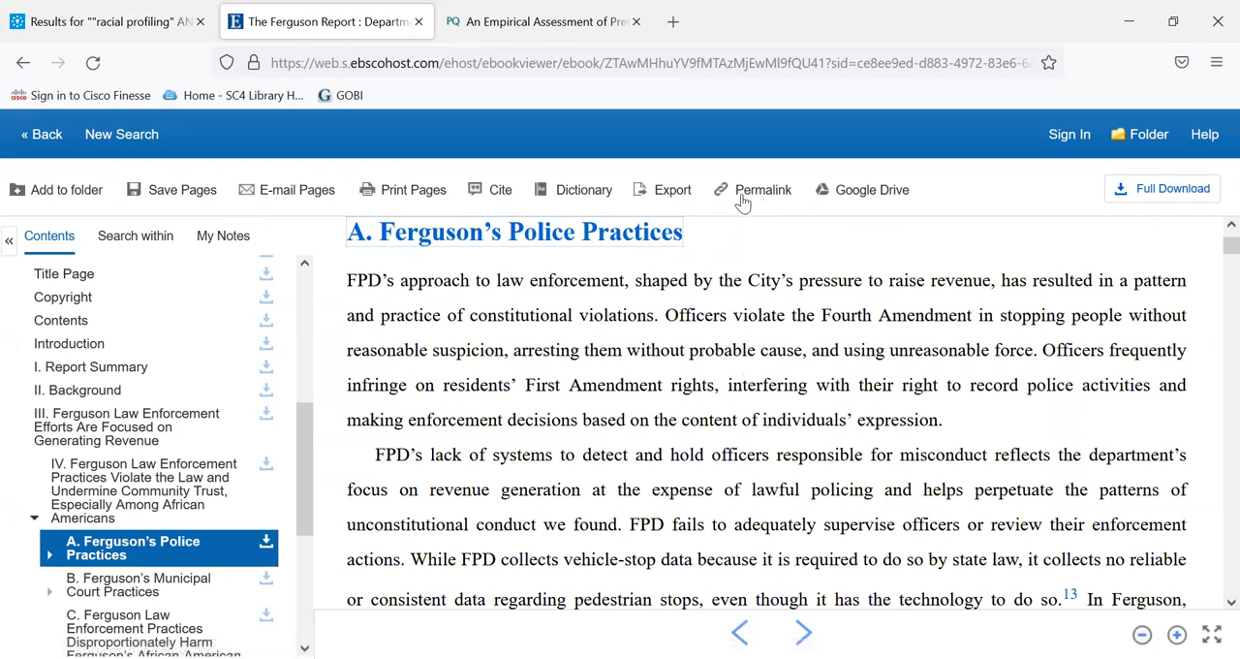
{"action": "mouse_move", "coordinate": [829, 456]}
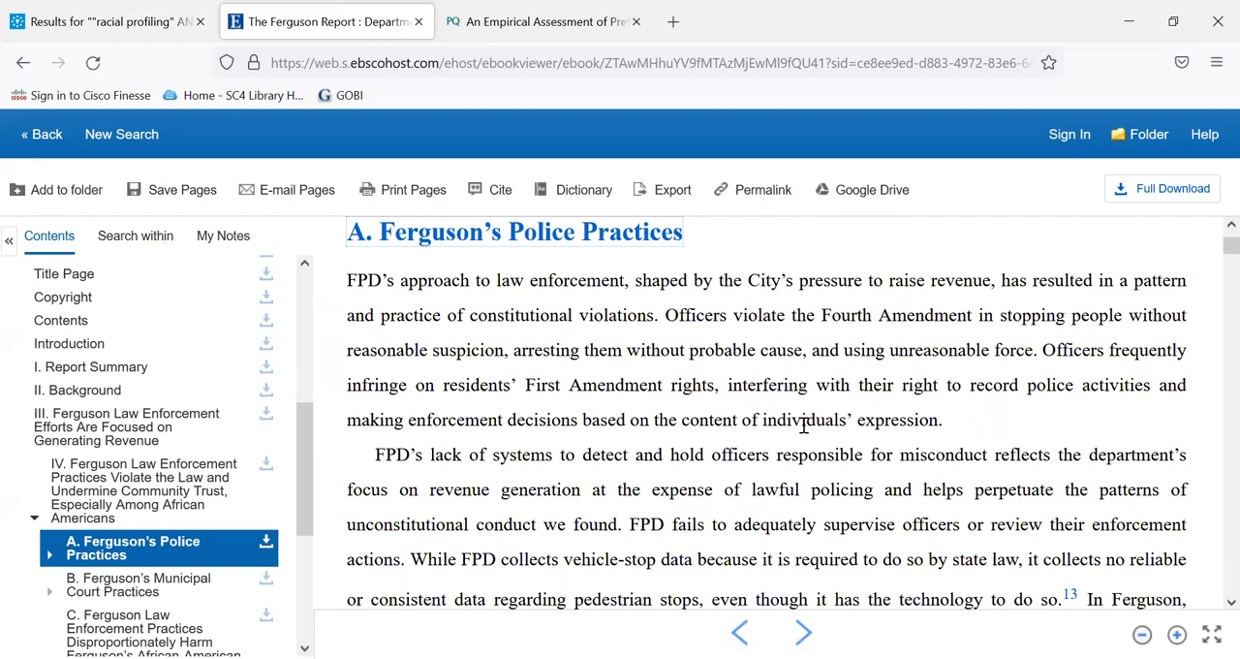
{"action": "mouse_move", "coordinate": [733, 376]}
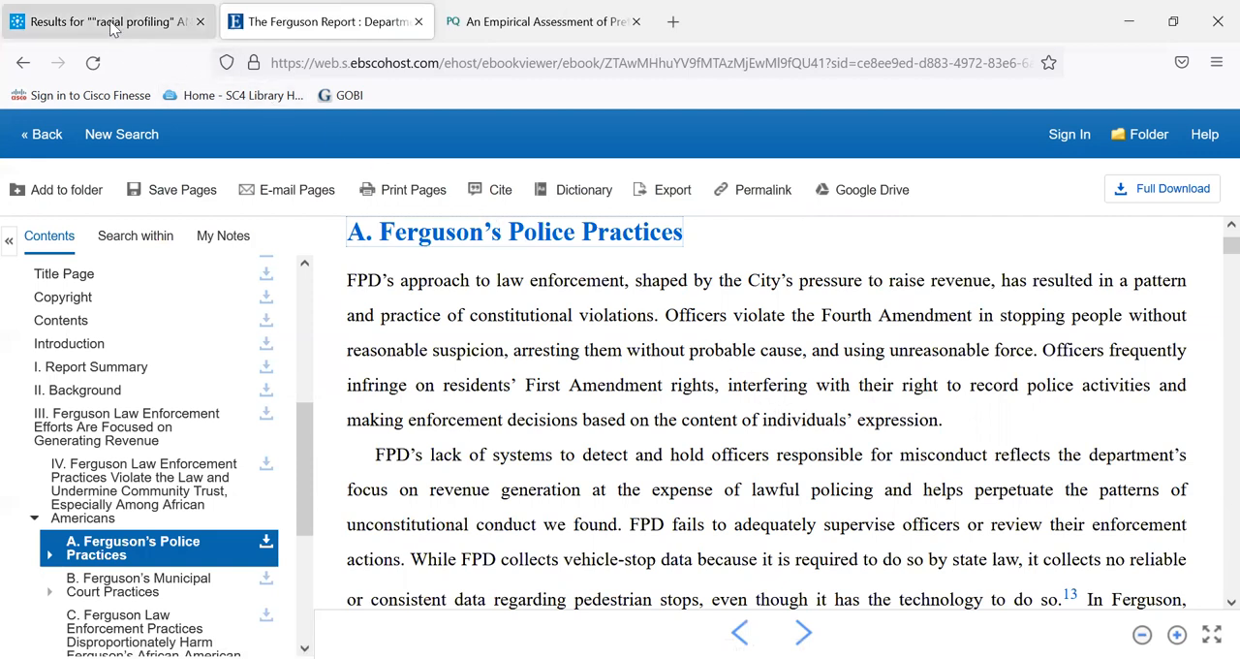
- Return to the Books / eBooks results for "racial profiling" AND Constitution via the Refine Your Search options
{"action": "left_click", "coordinate": [107, 22]}
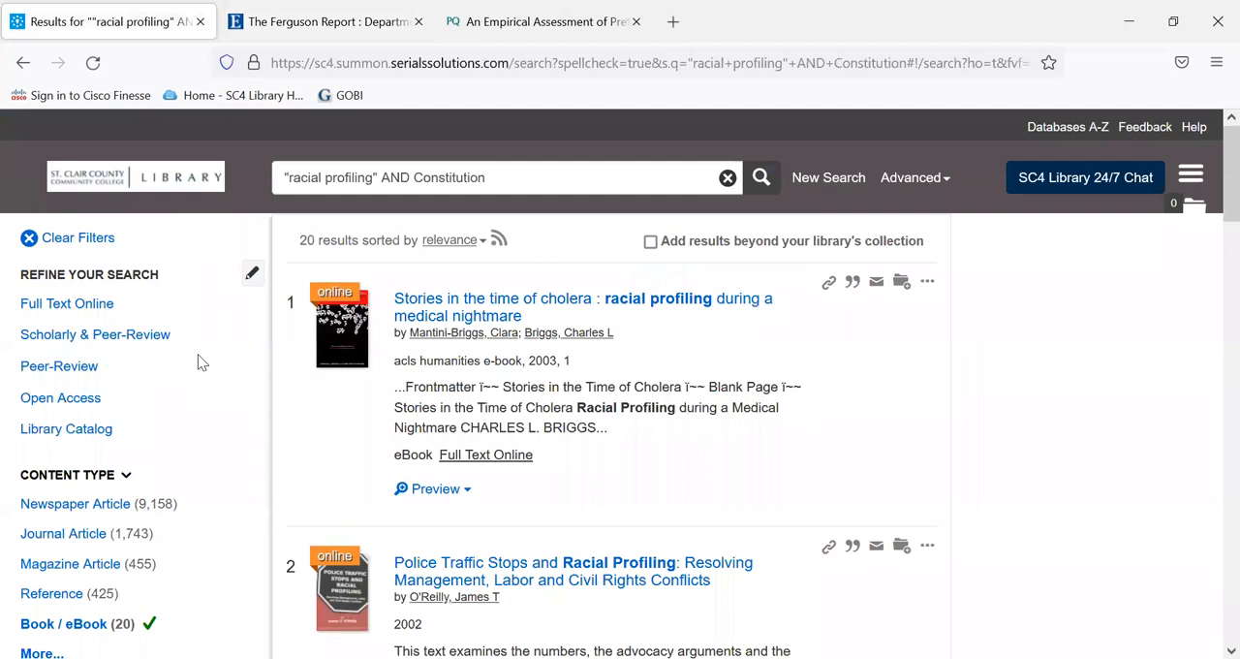
{"action": "left_click", "coordinate": [58, 365]}
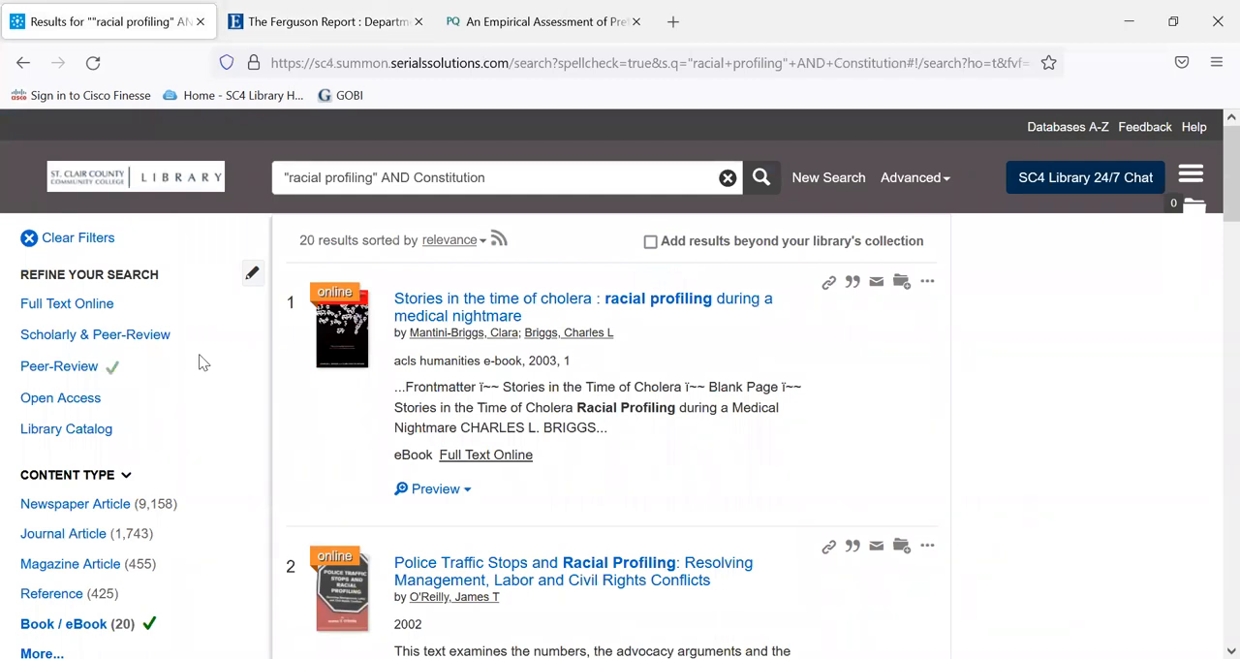
{"action": "left_click", "coordinate": [60, 398]}
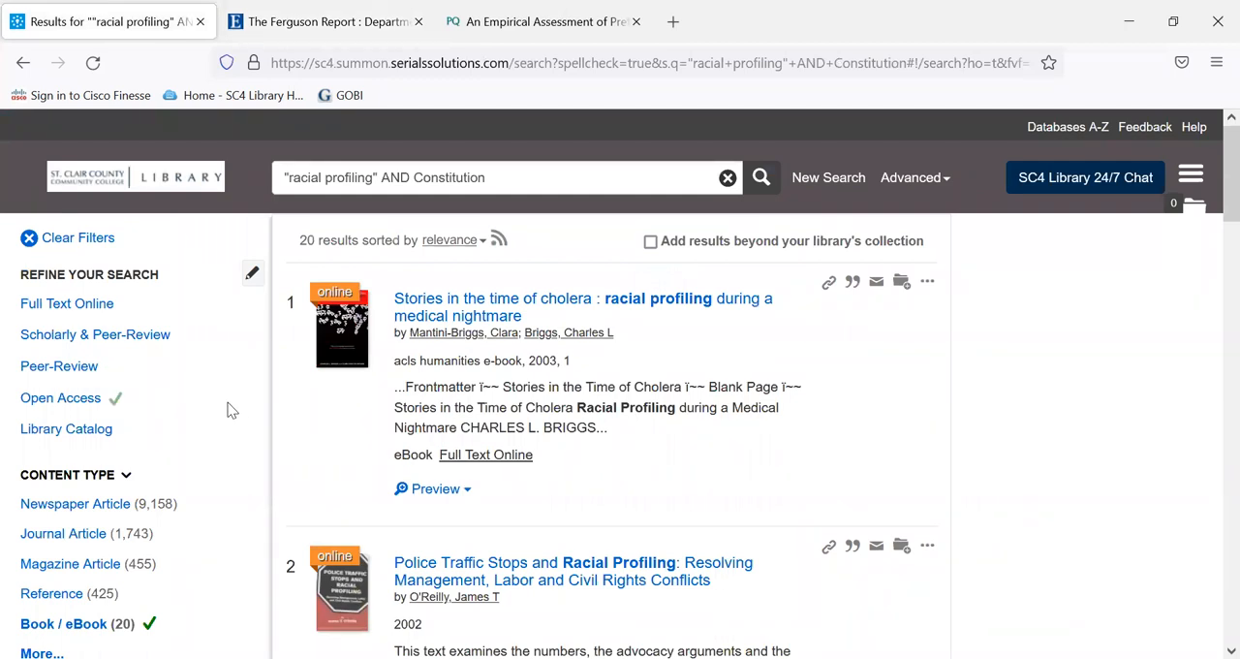
{"action": "mouse_move", "coordinate": [248, 407]}
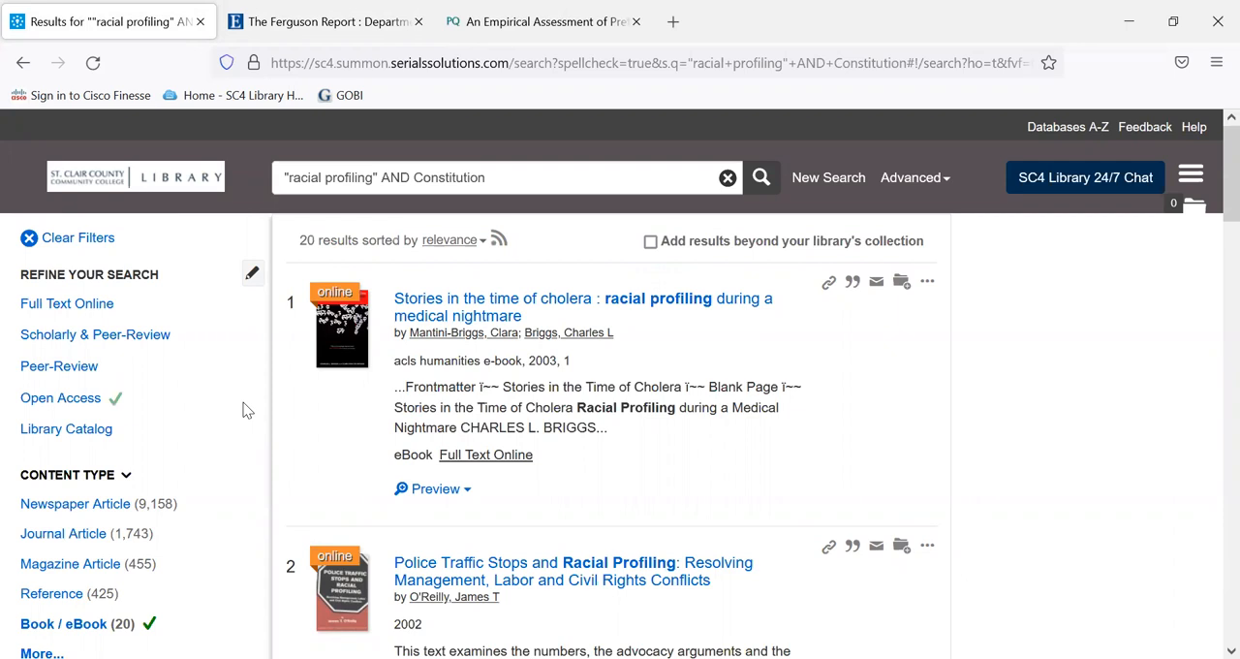
{"action": "mouse_move", "coordinate": [250, 418]}
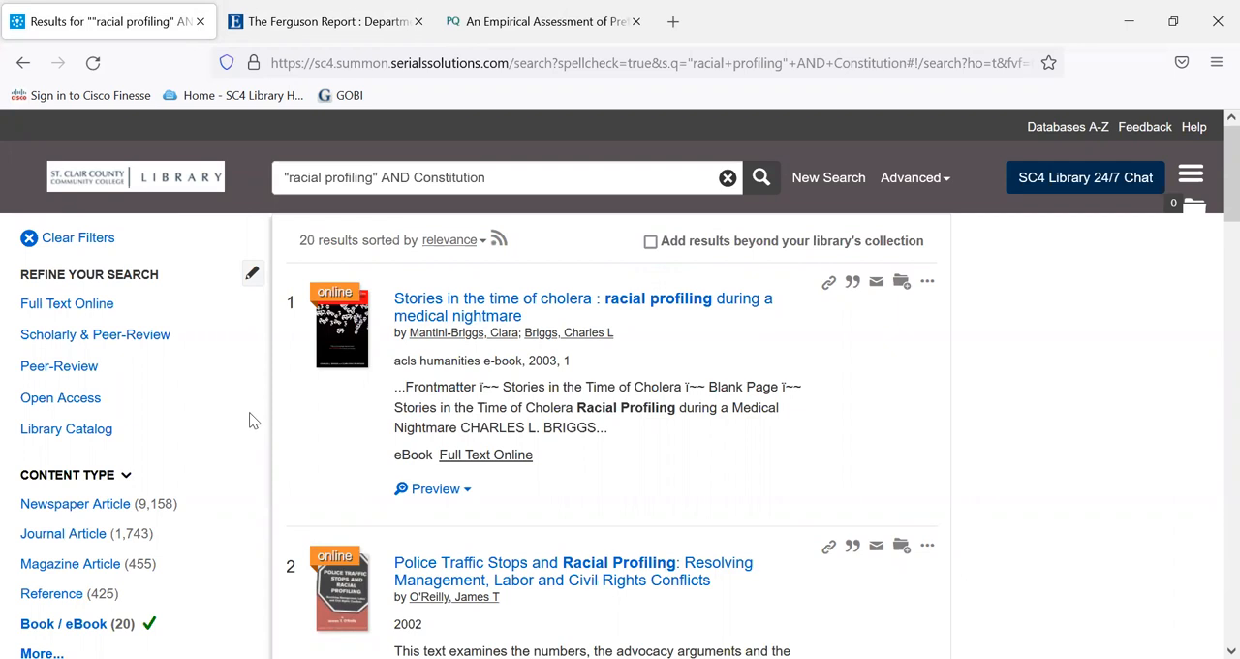